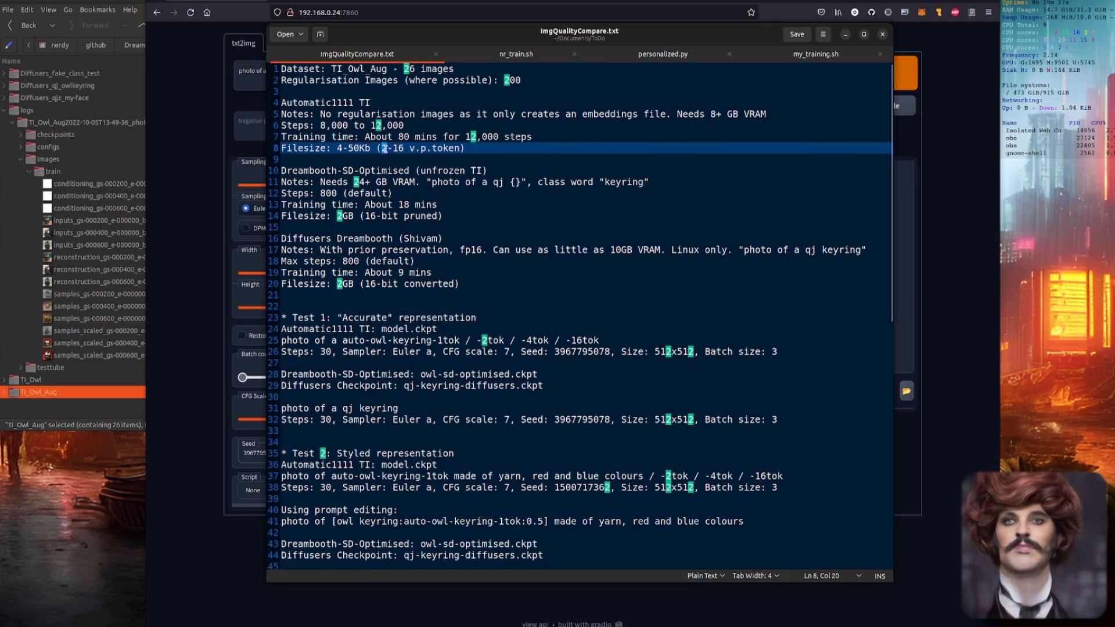
Step: Highlight the Dreambooth prompt template and the Linux-only Diffusers Dreambooth remark in the notes
left_click(386, 170)
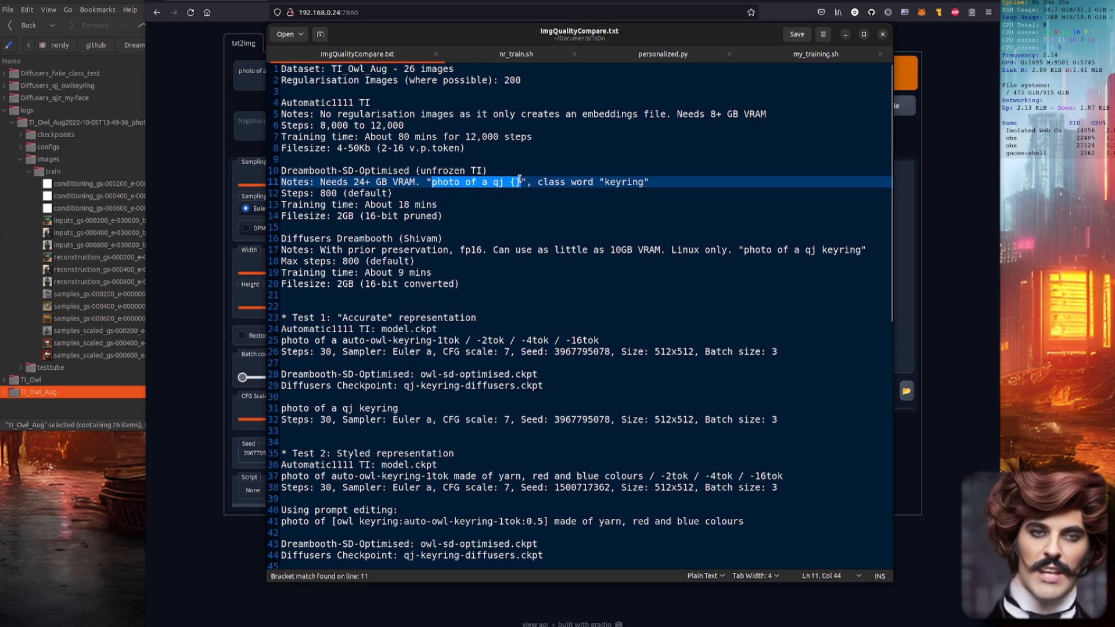
double_click(623, 181)
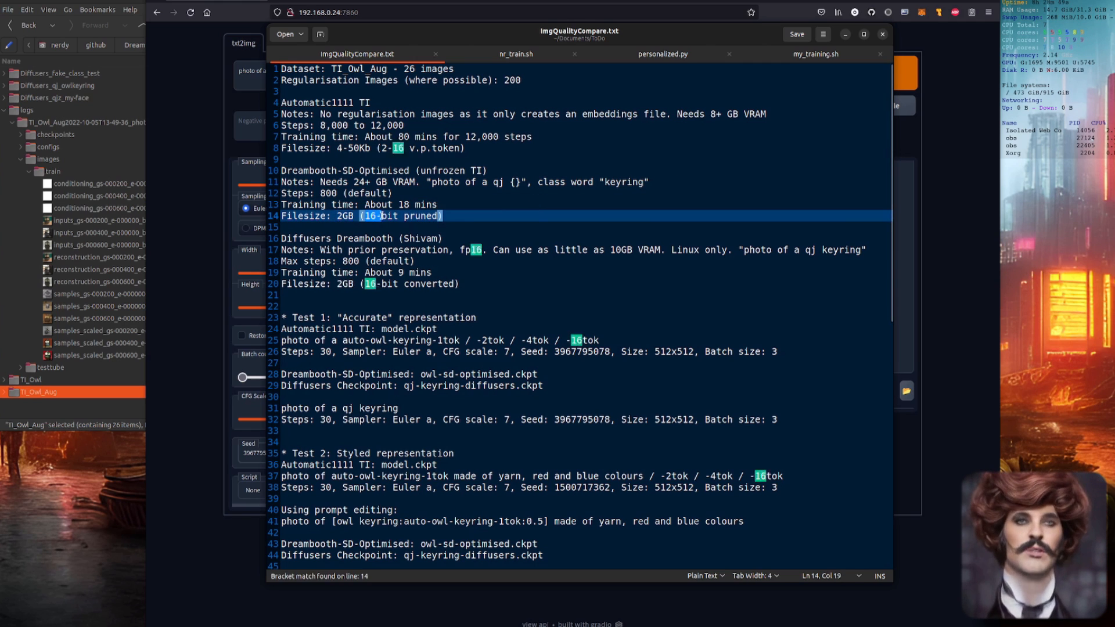
left_click(390, 238)
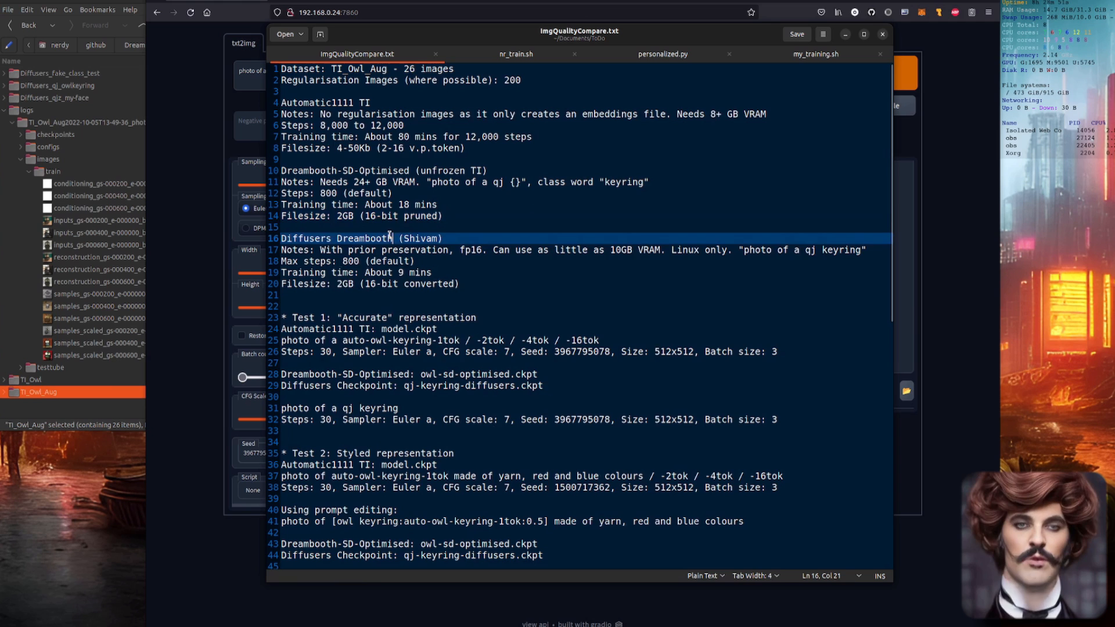
left_click(541, 205)
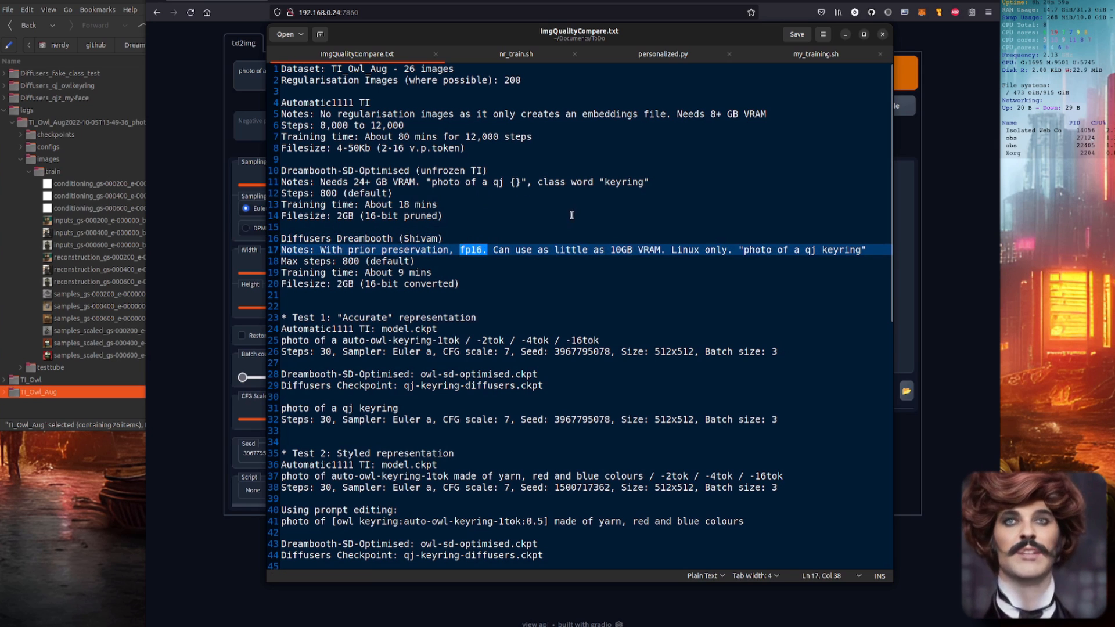
left_click_drag(493, 250, 659, 249)
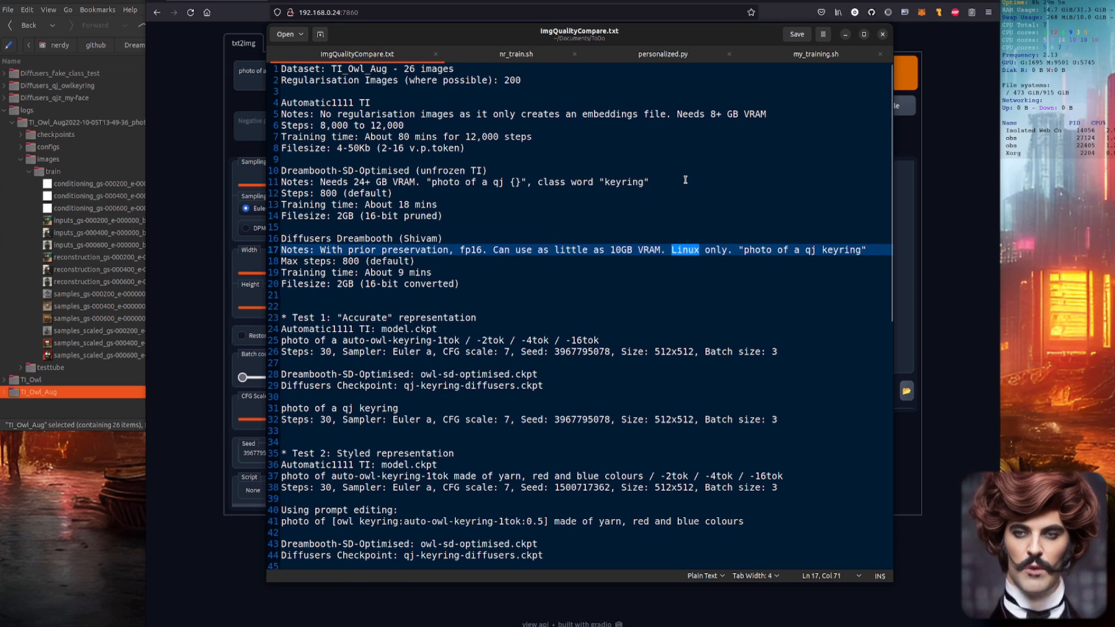
mouse_move(665, 208)
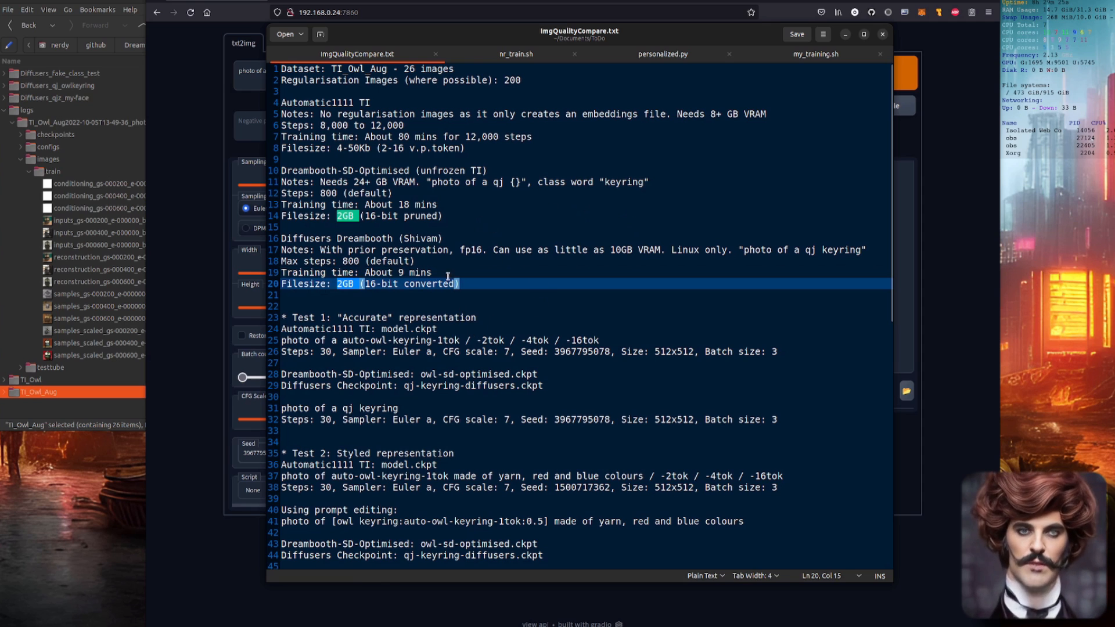
Step: Generate the auto-owl-keyring-1tok batch, view it full-size, and compare with a training owl photo
left_click(882, 34)
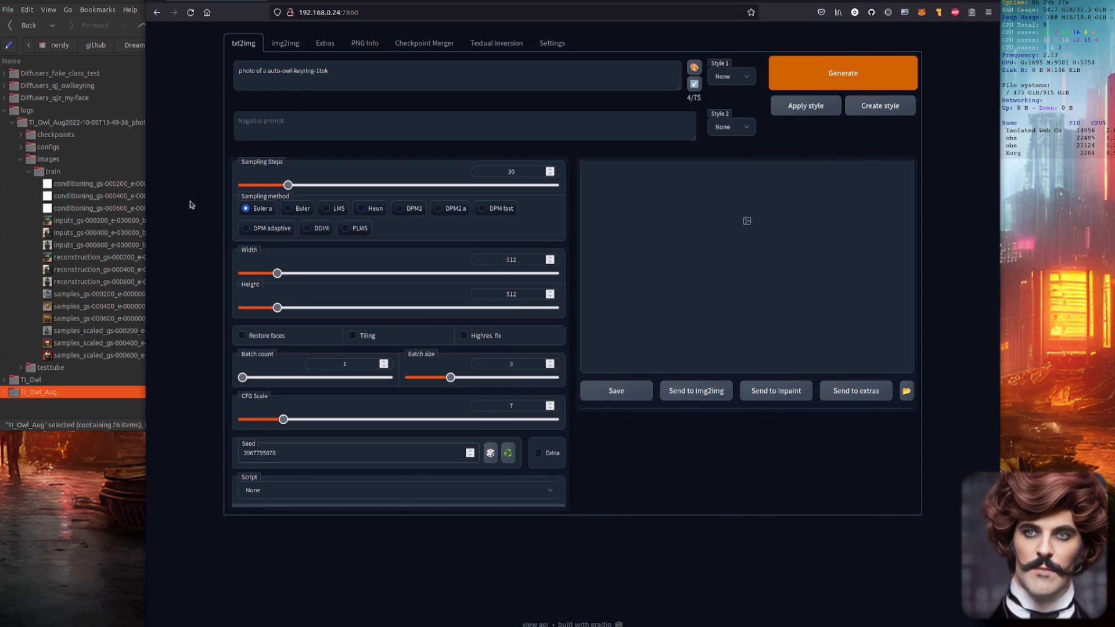
mouse_move(628, 235)
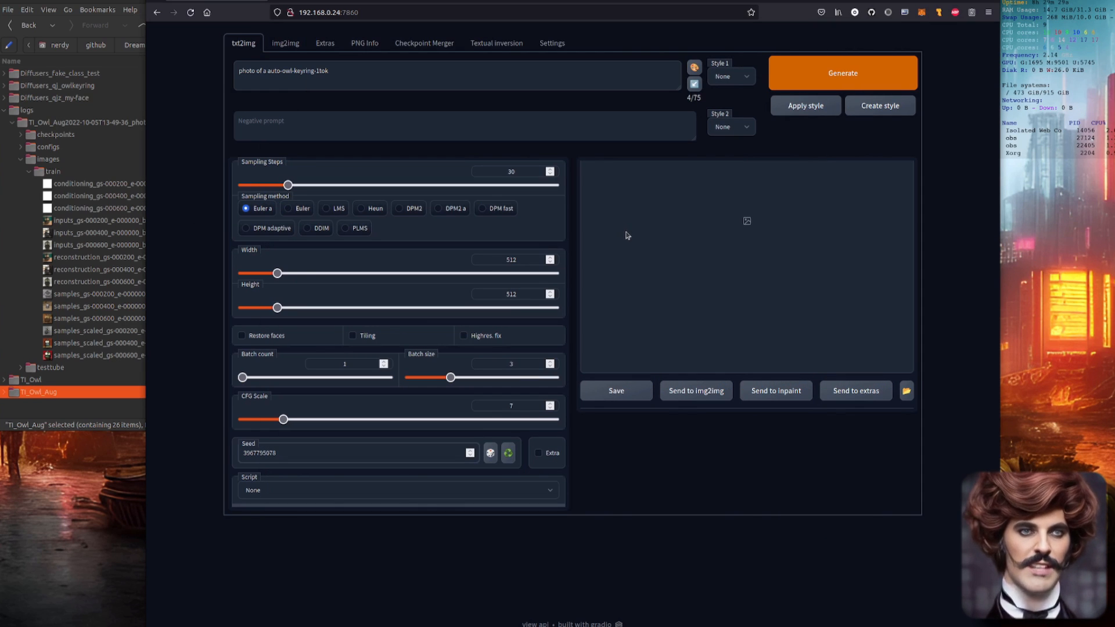
mouse_move(549, 113)
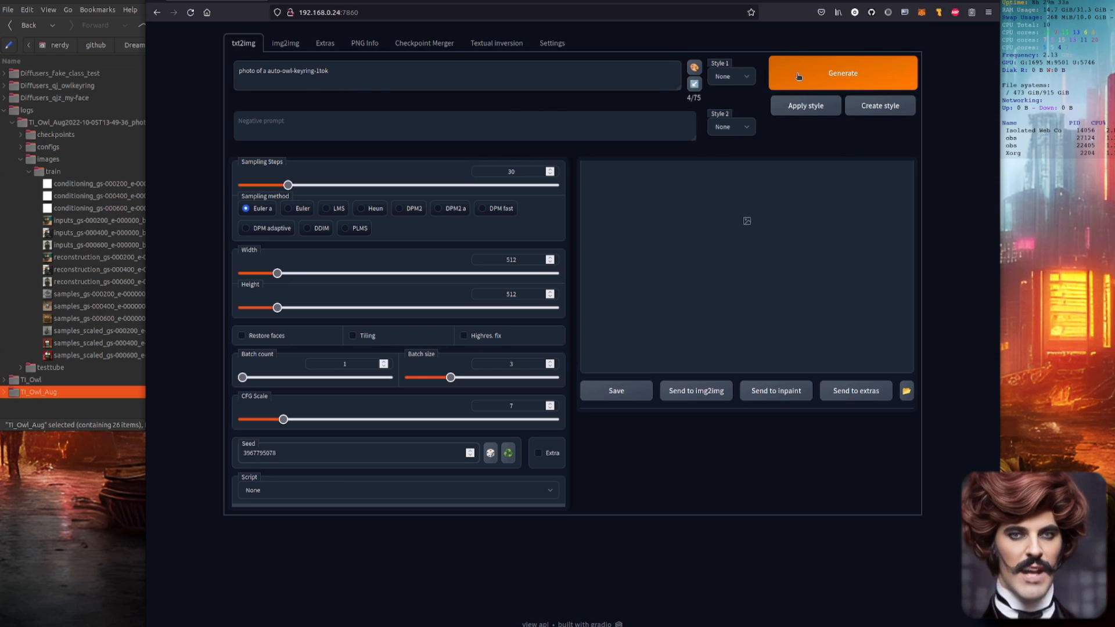
left_click(843, 72)
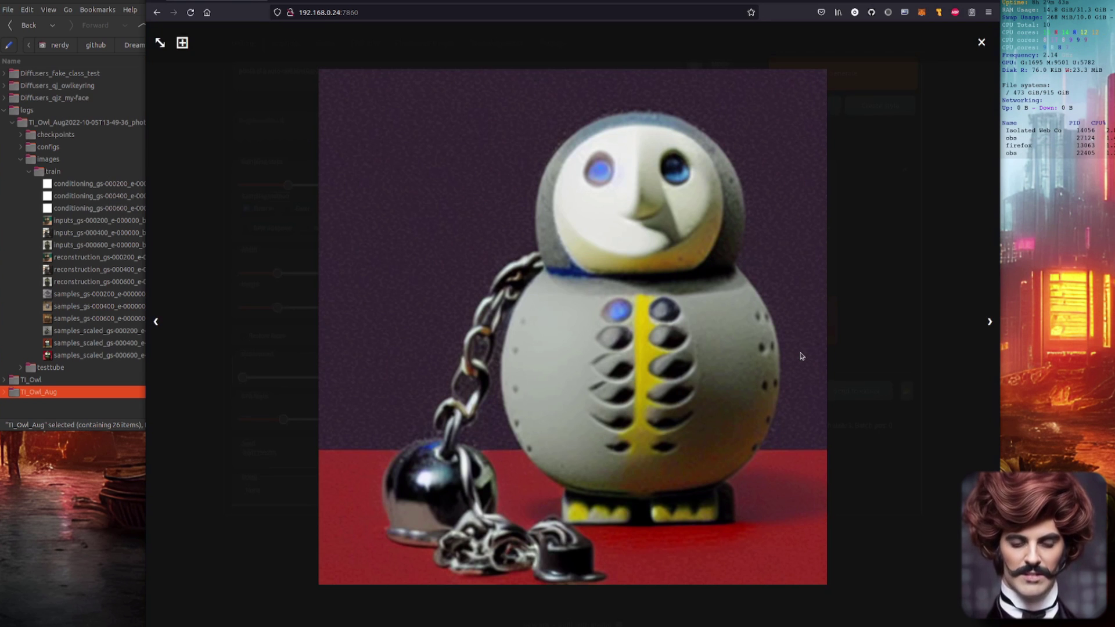
left_click(989, 322)
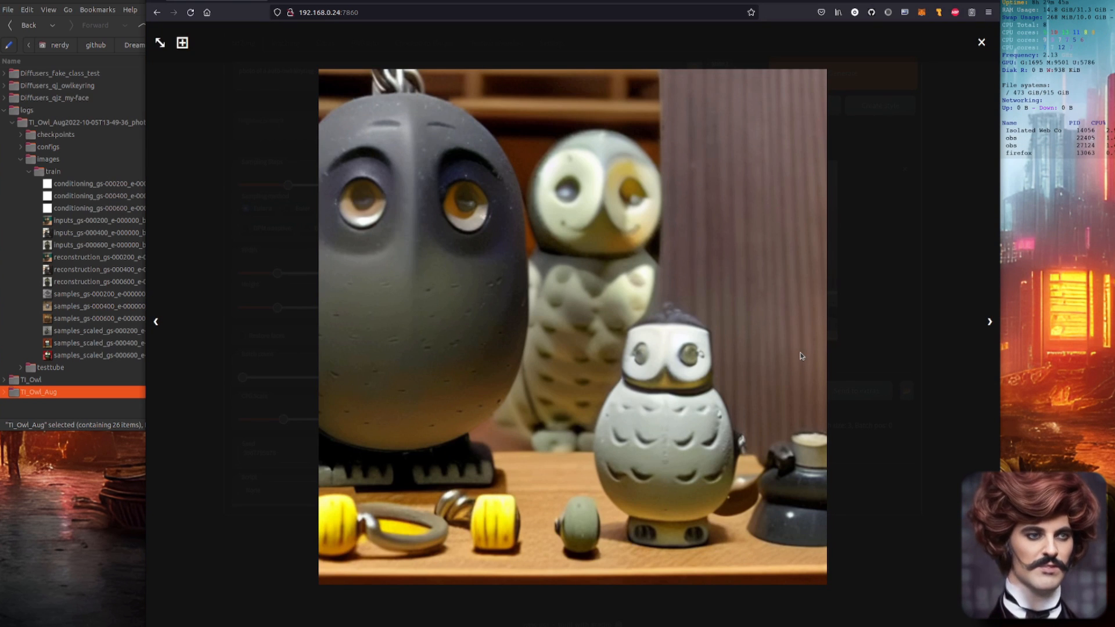
left_click(989, 322)
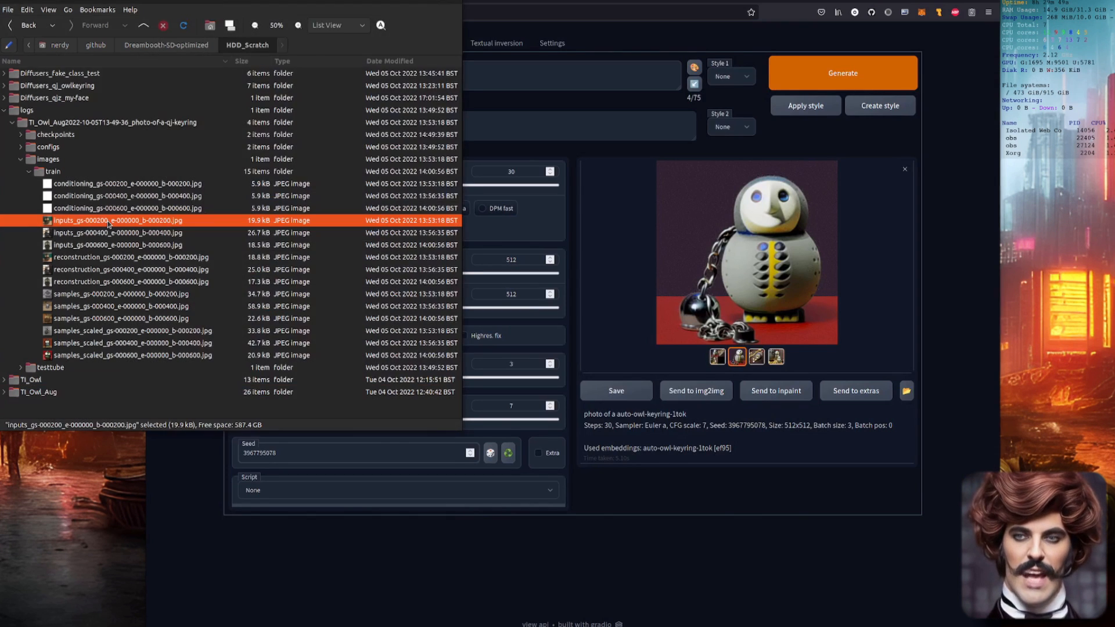
double_click(107, 220)
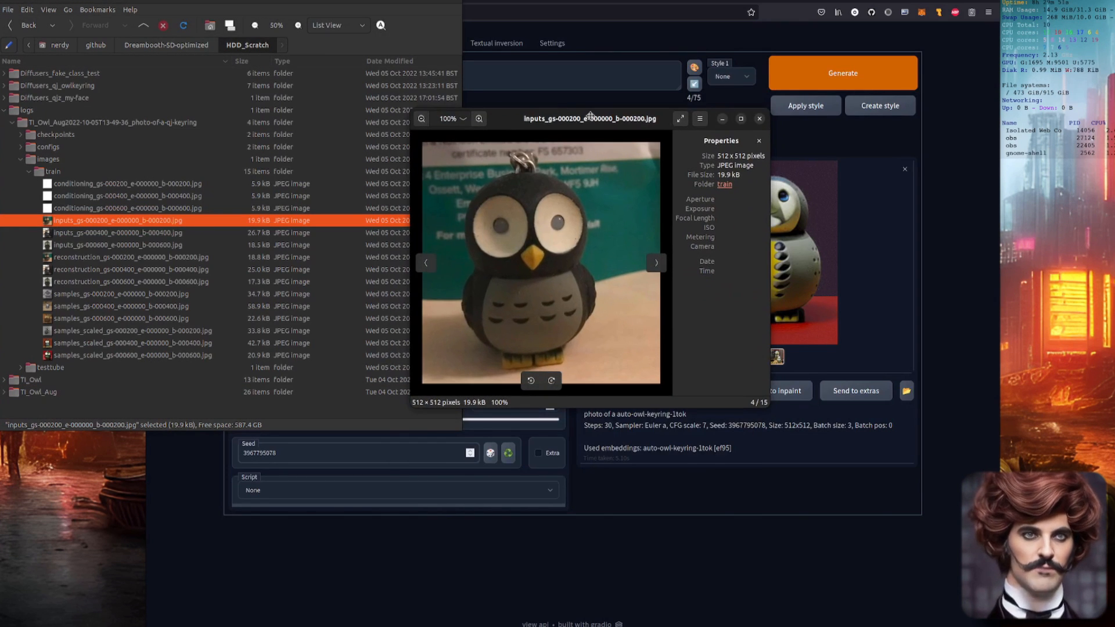
left_click(758, 119)
type("2")
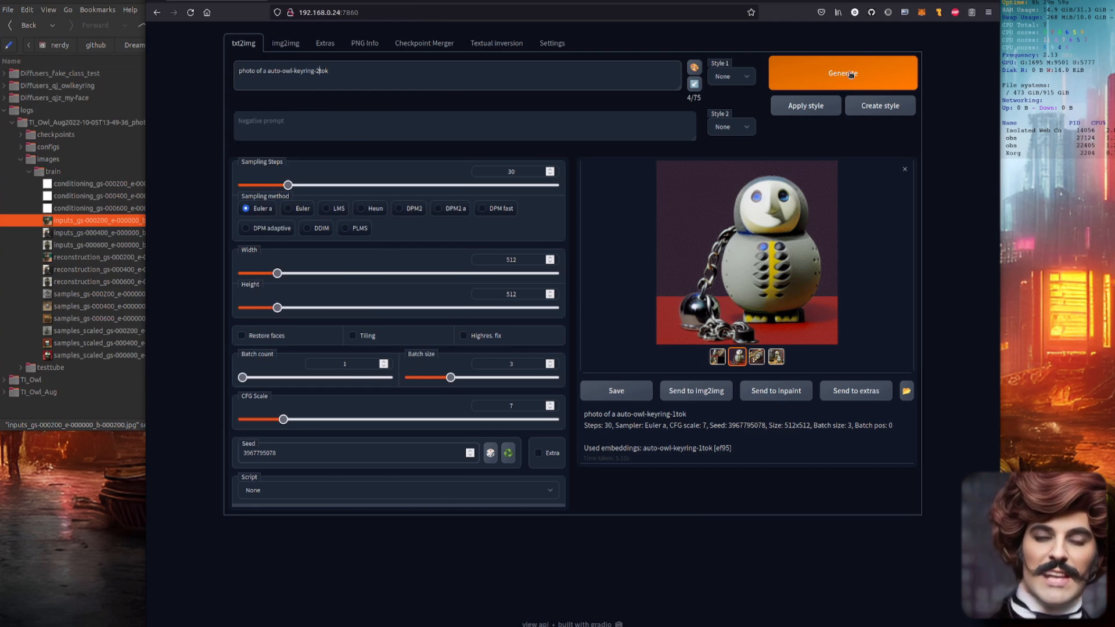
Step: Generate owl keyring batches with the 2-token and 4-token embeddings and view the 4-token results full-size
left_click(843, 74)
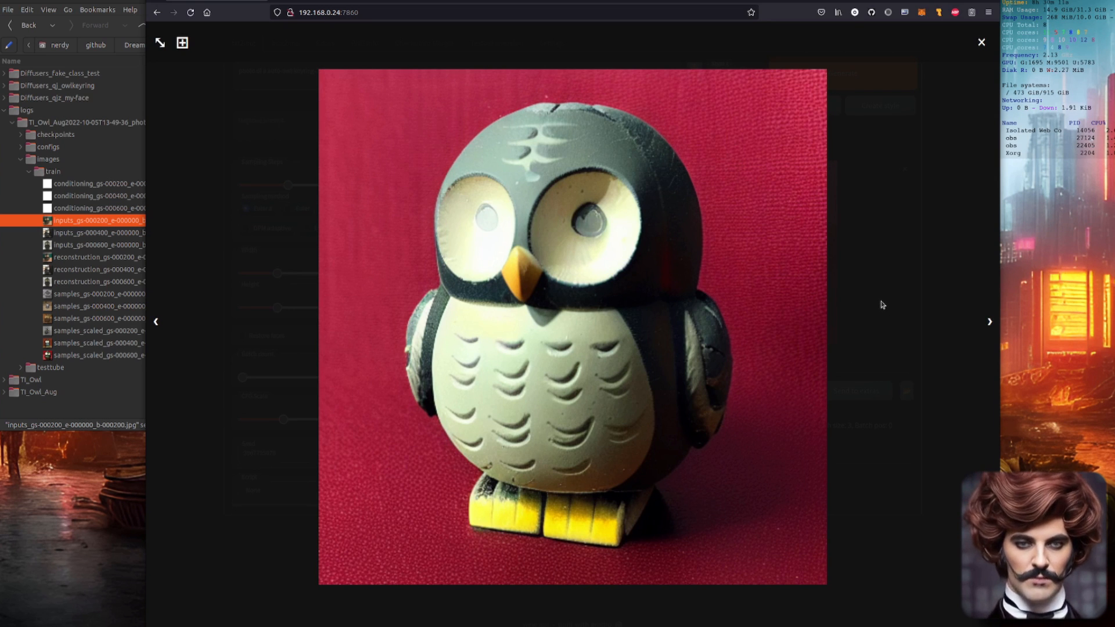
mouse_move(860, 275)
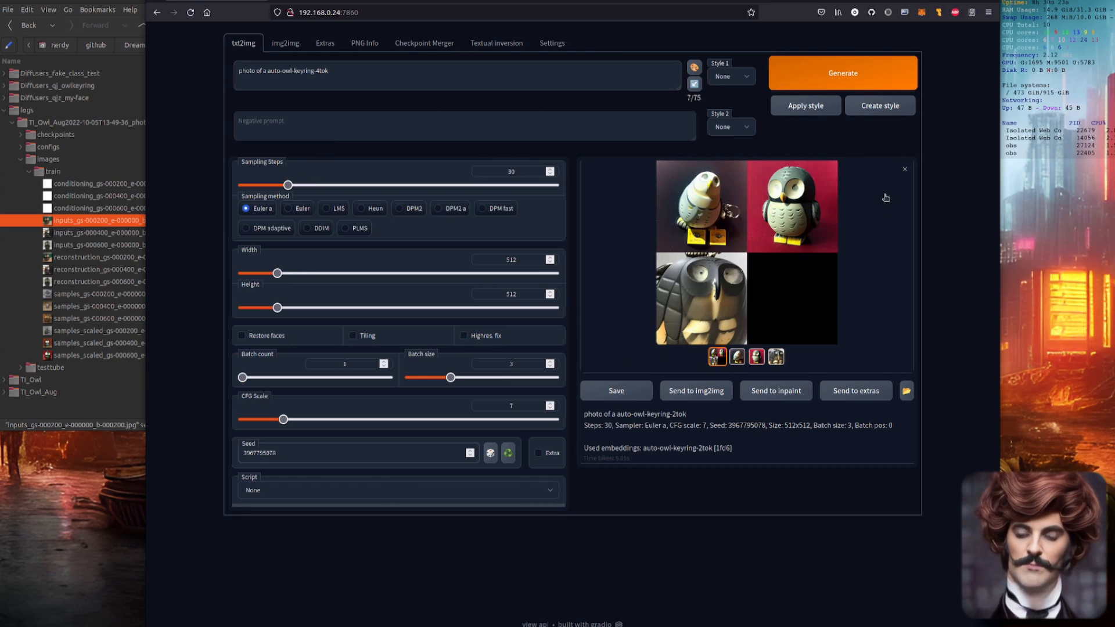
left_click(843, 72)
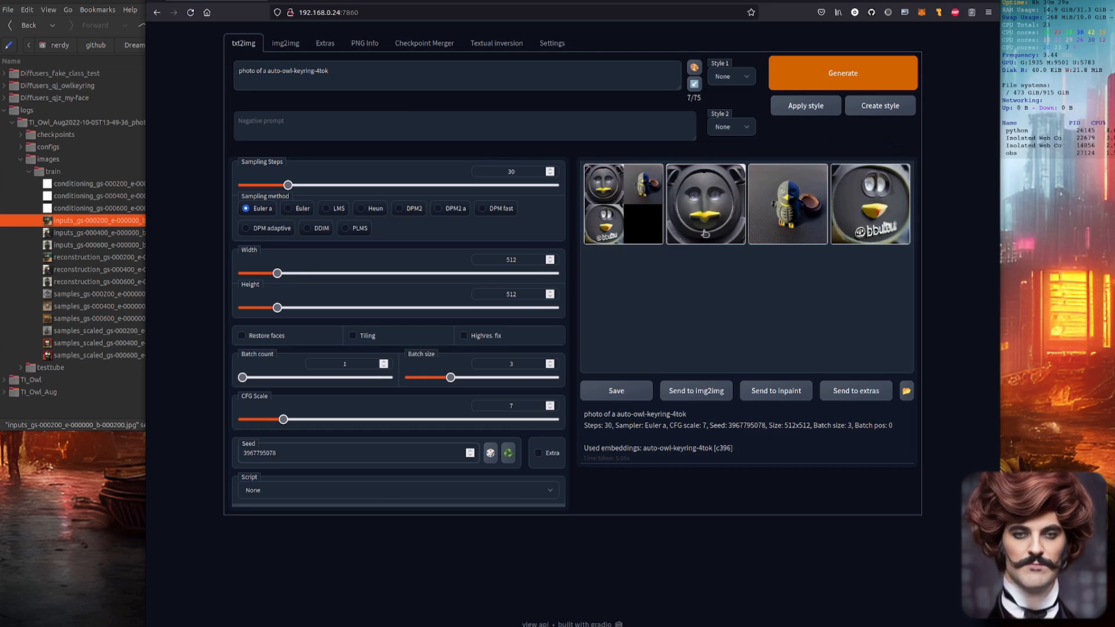
left_click(705, 203)
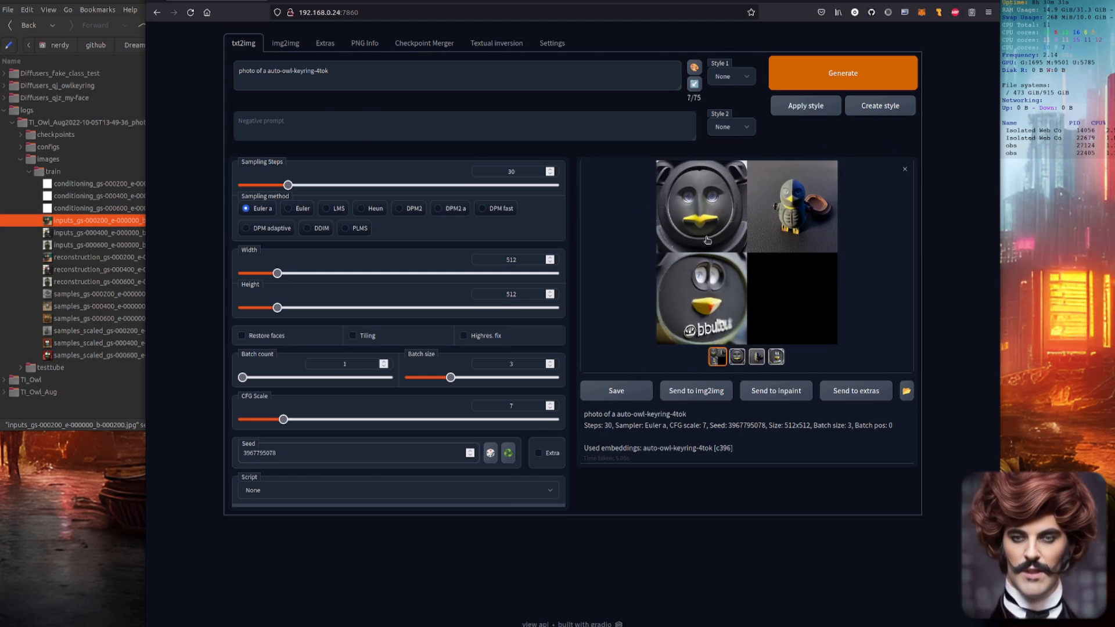
left_click(792, 206)
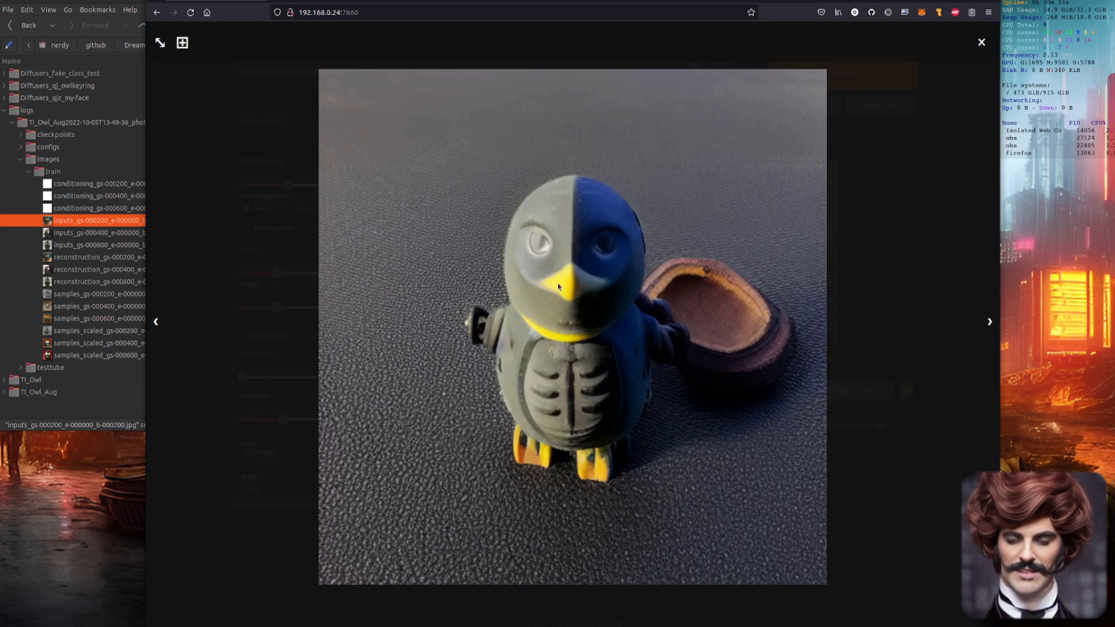
left_click(989, 322)
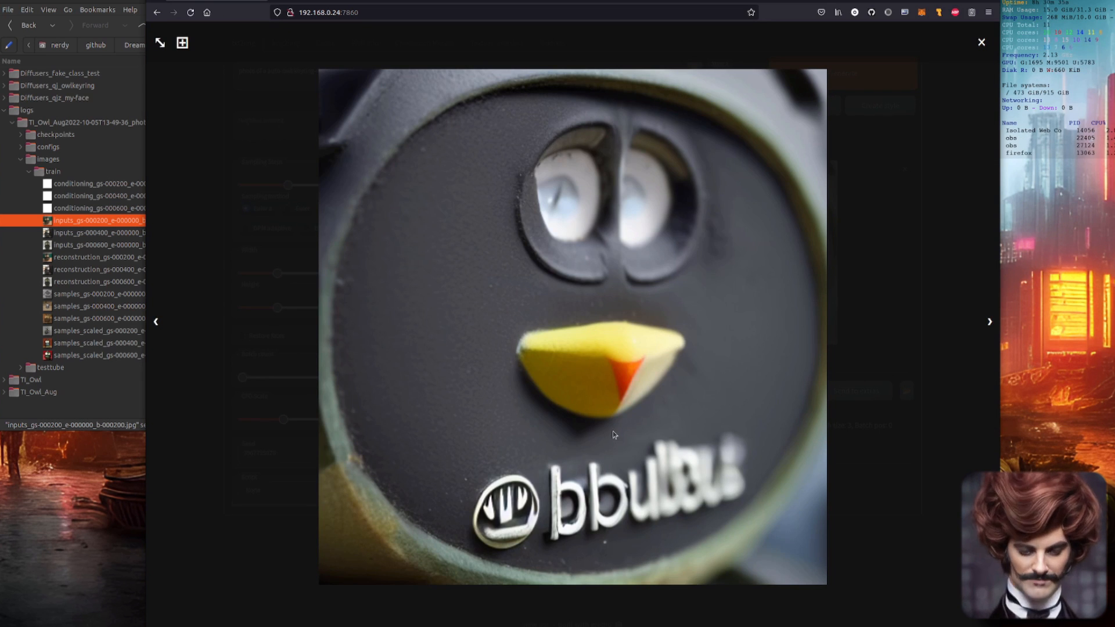
left_click(980, 42)
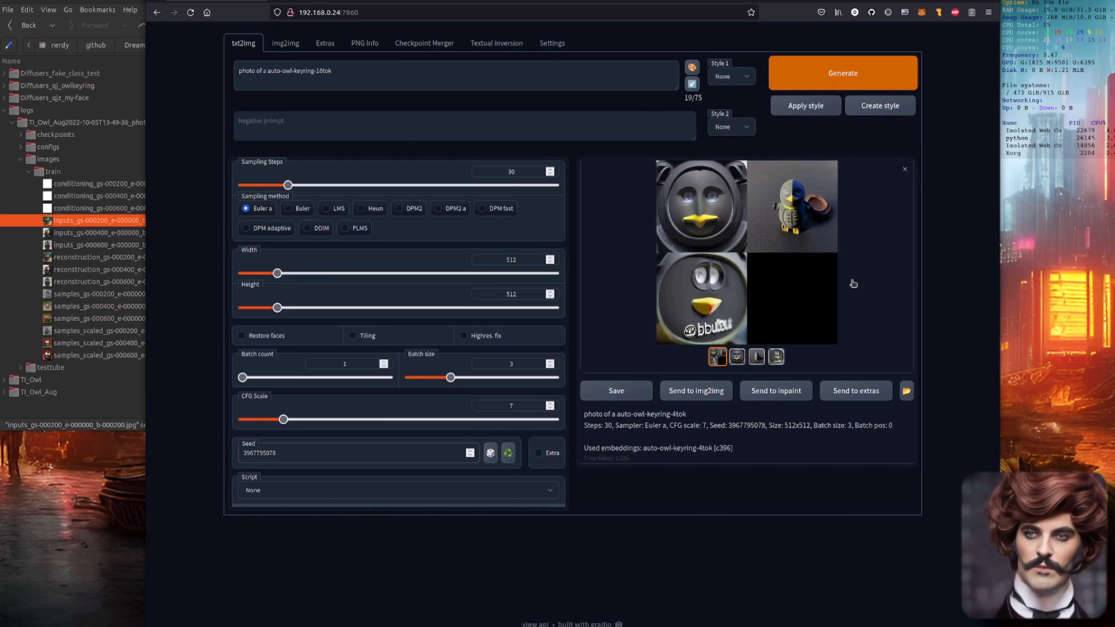
Step: Generate the 16-token embedding batch and step through its images full-size
left_click(842, 72)
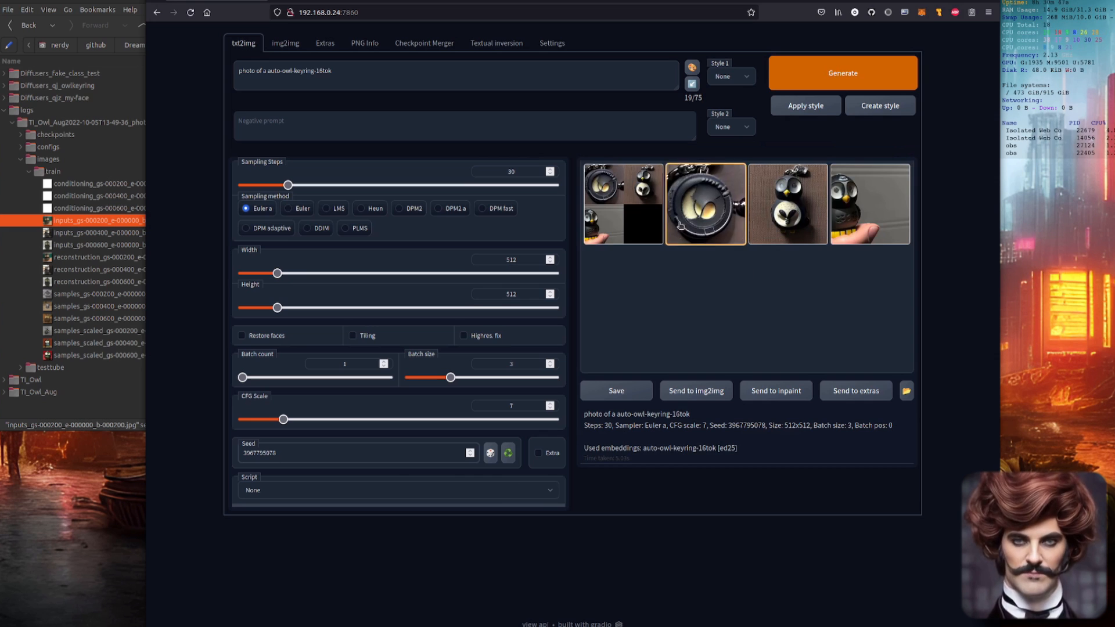
left_click(705, 204)
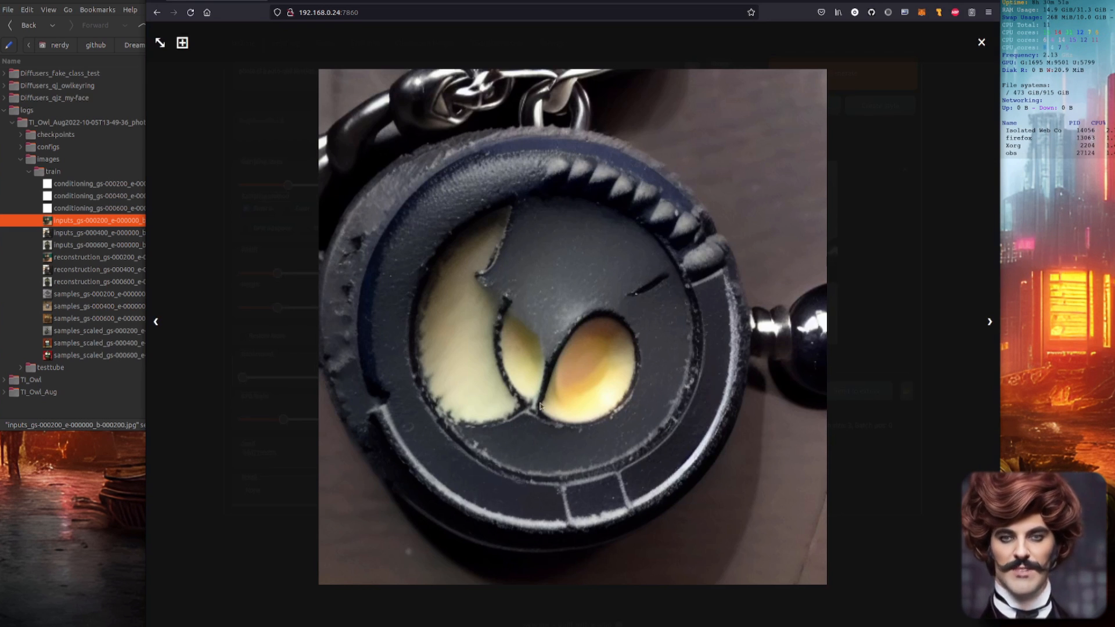
left_click(989, 321)
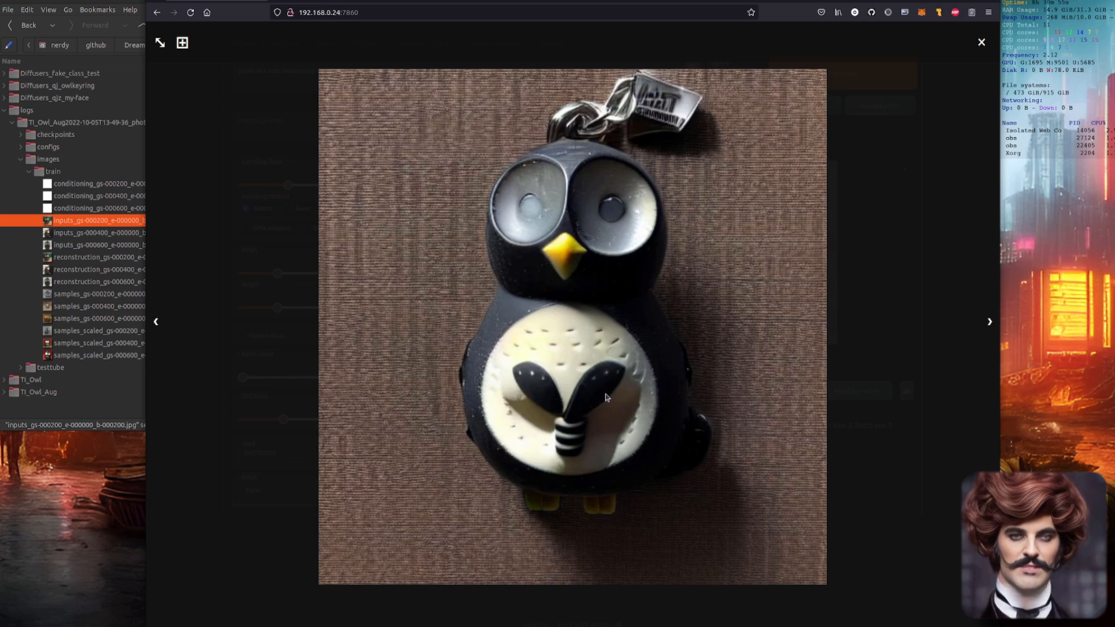
left_click(989, 322)
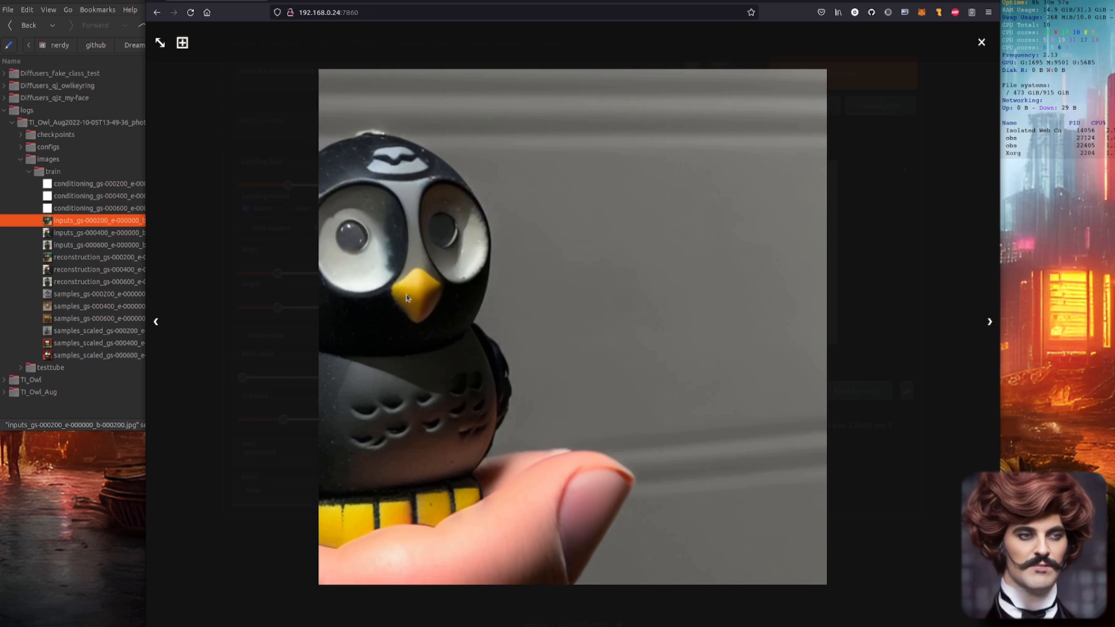
left_click(981, 42)
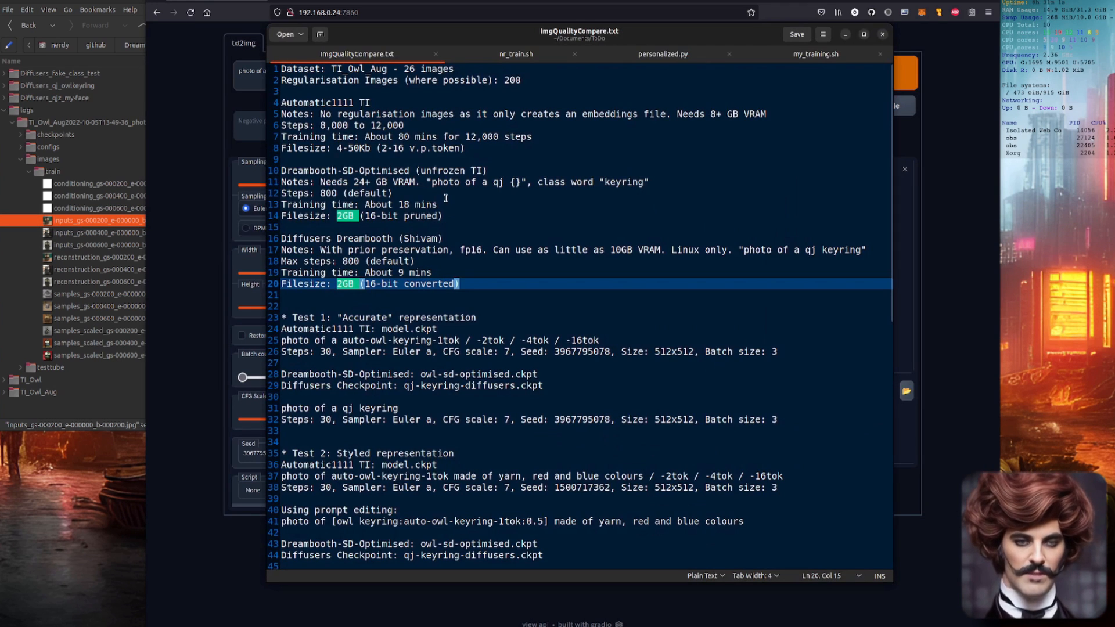
Step: Choose a different Stable Diffusion checkpoint in Settings and apply it
scroll("down", 3)
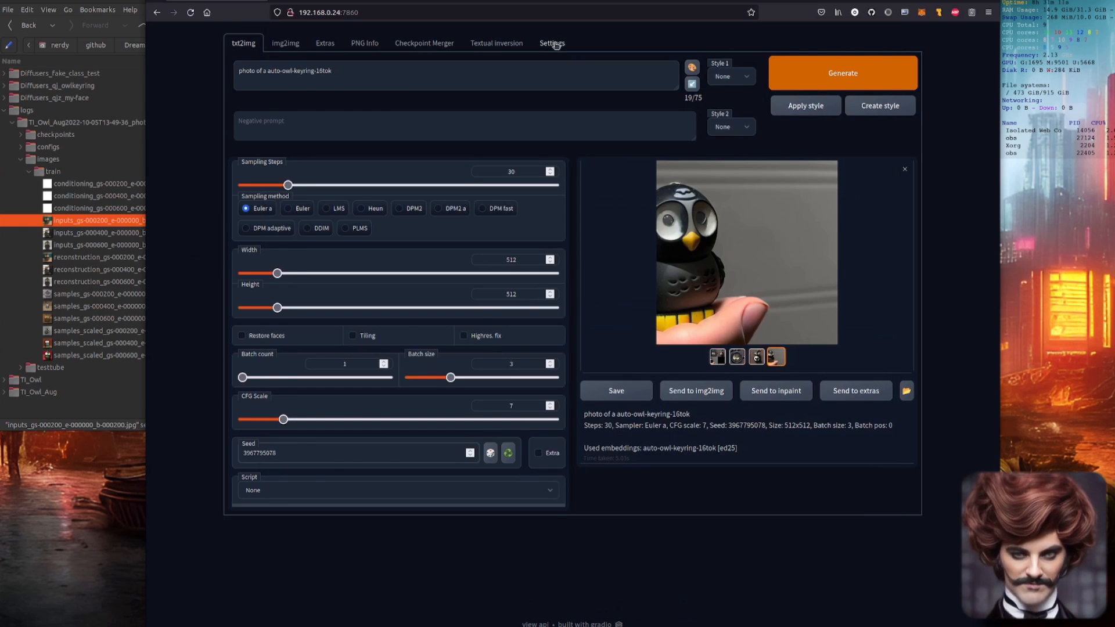
left_click(551, 43)
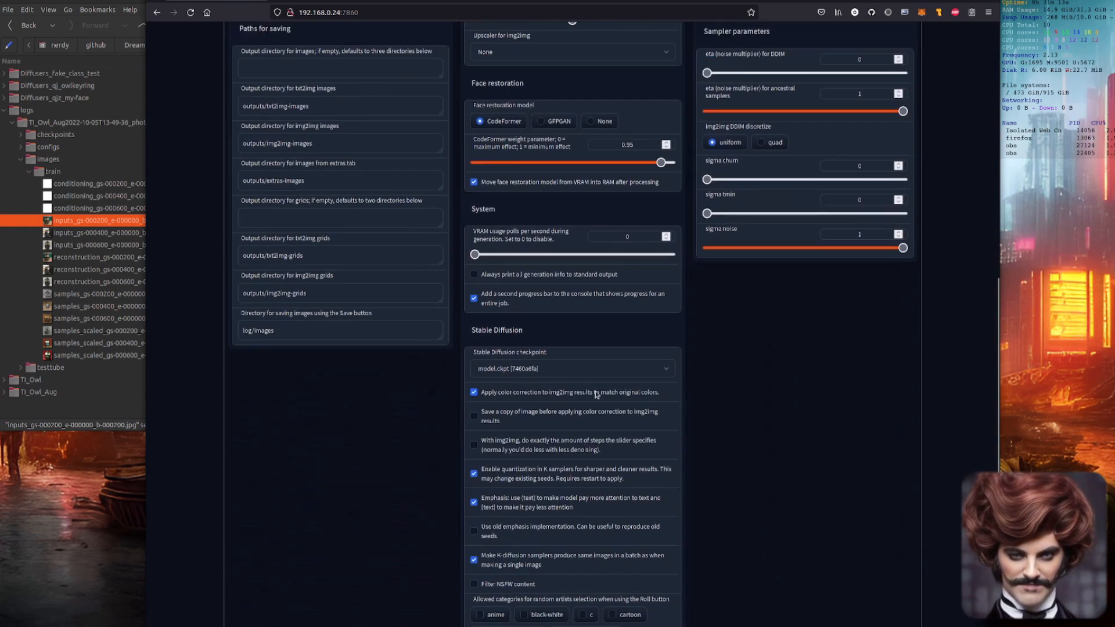
left_click(572, 368)
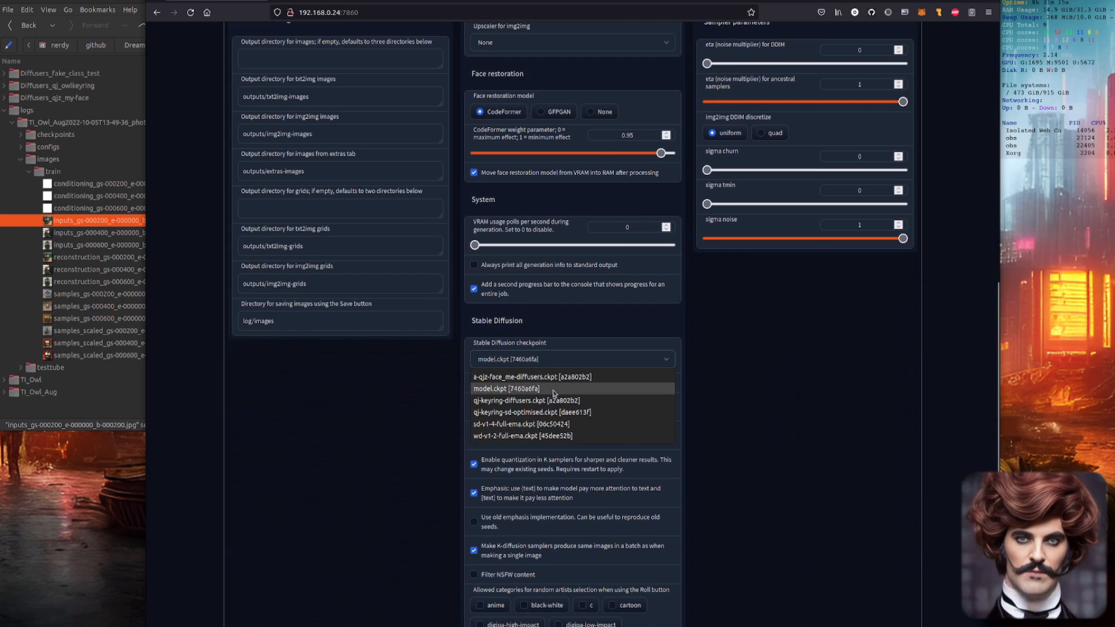
left_click(526, 412)
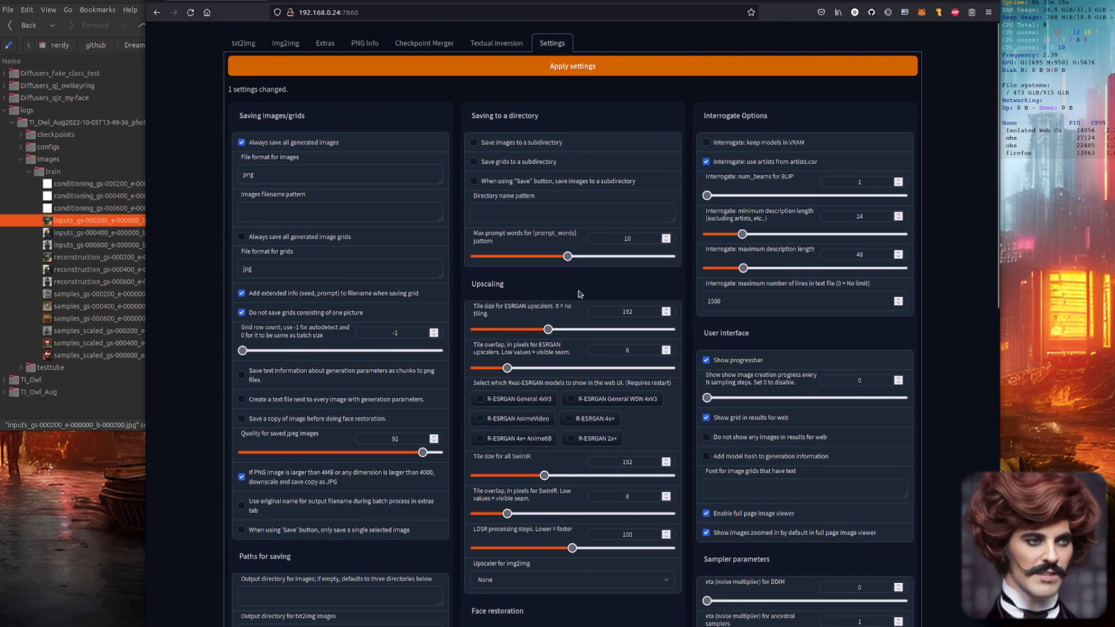
left_click(243, 43)
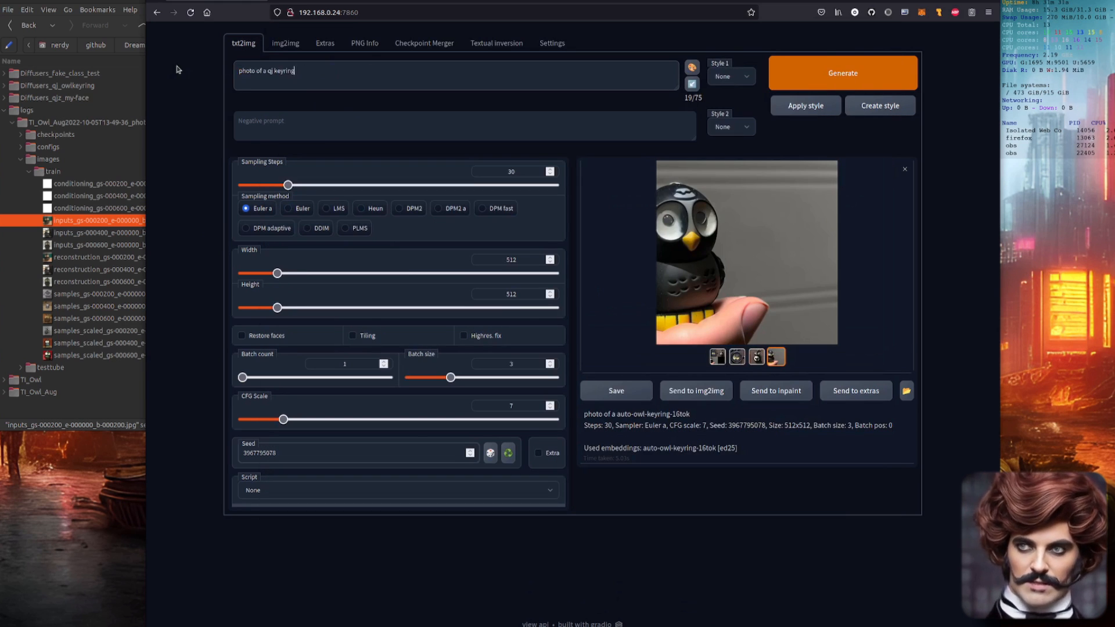
Step: Generate three 'photo of a qj keyring' owl images and inspect them full-size
left_click(842, 73)
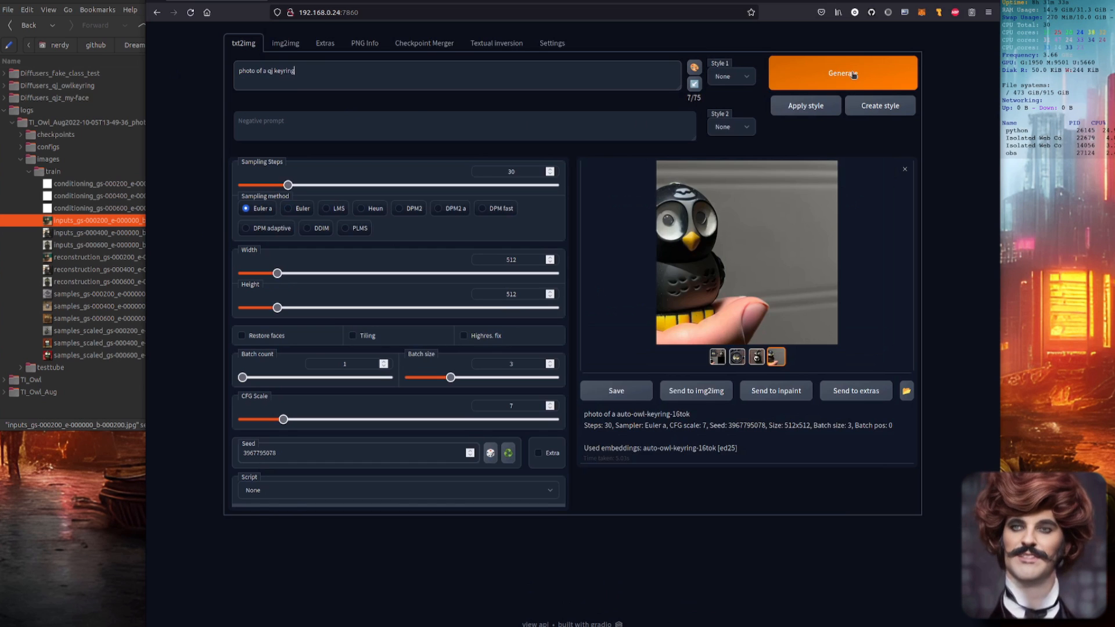
left_click(843, 73)
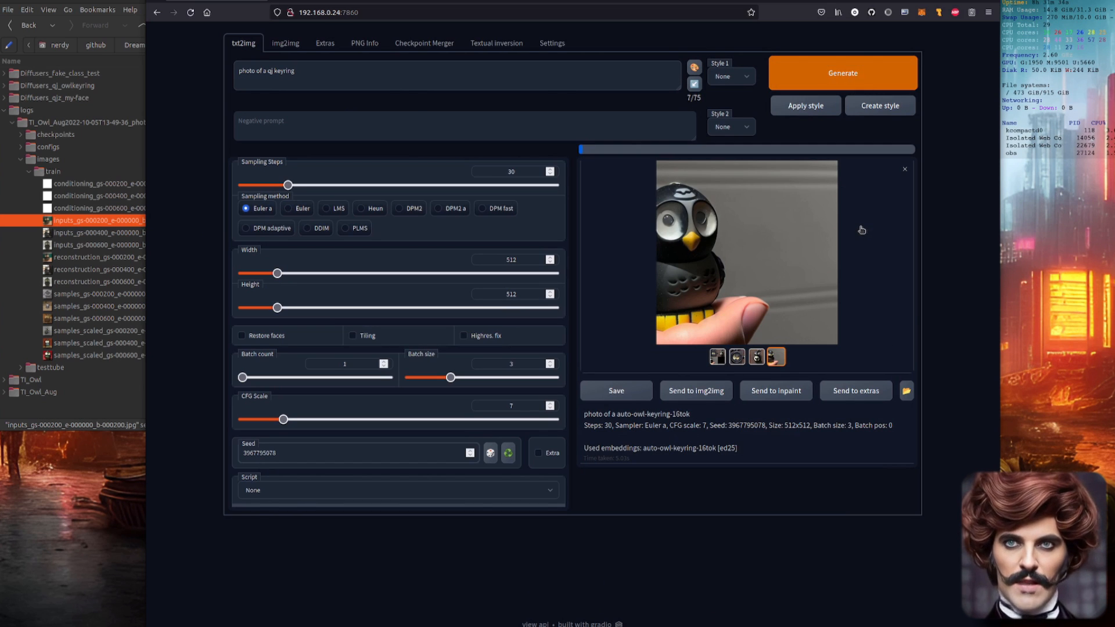
left_click(842, 73)
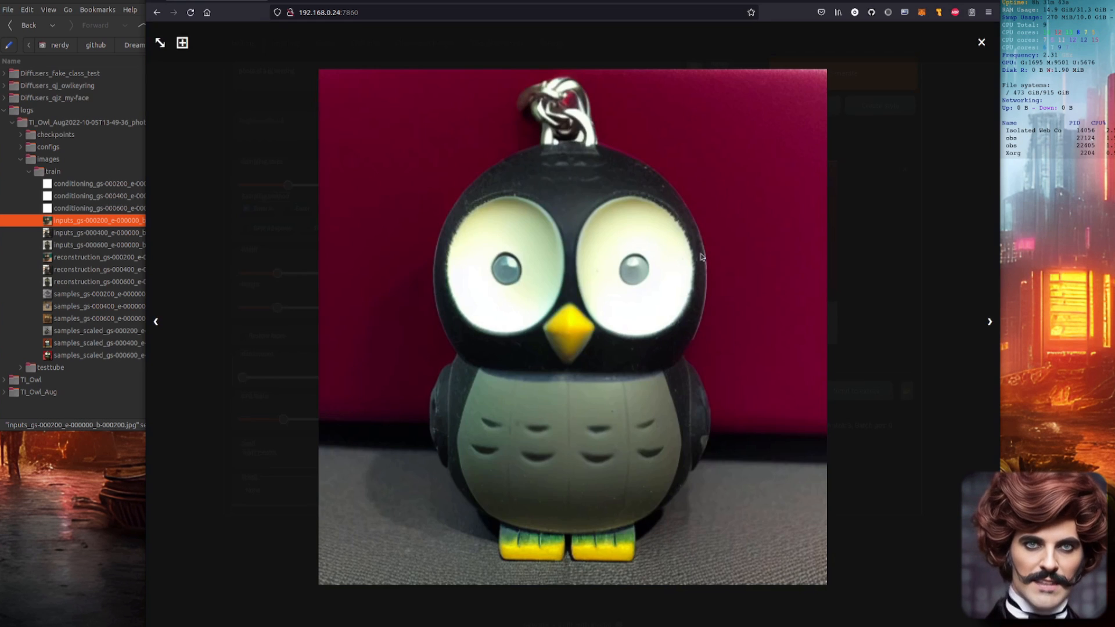
mouse_move(858, 260)
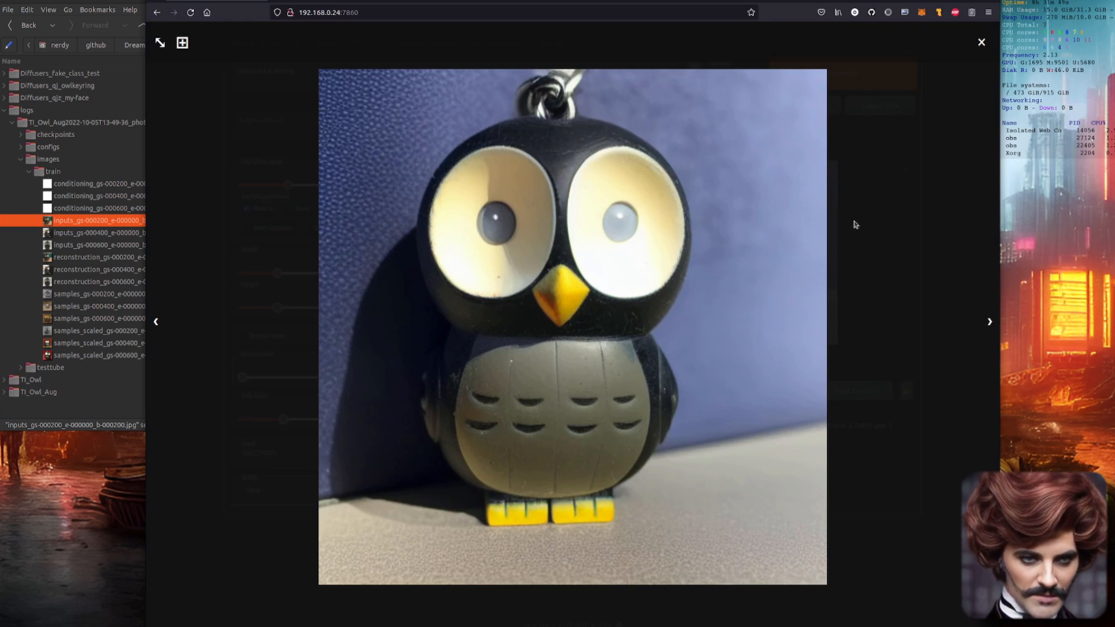
left_click(980, 42)
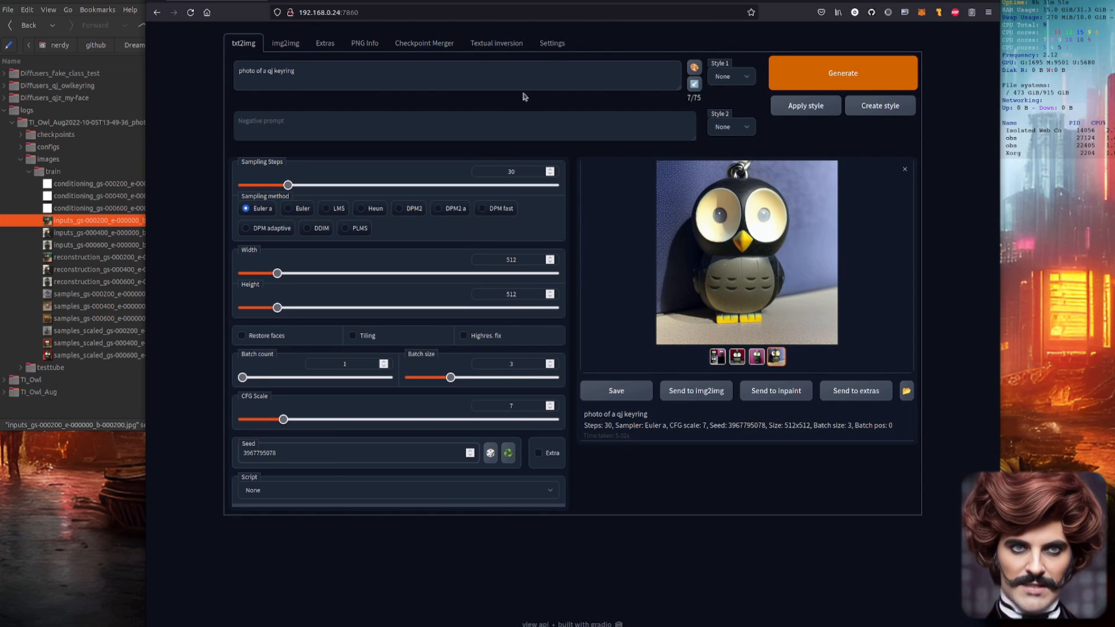
left_click(551, 42)
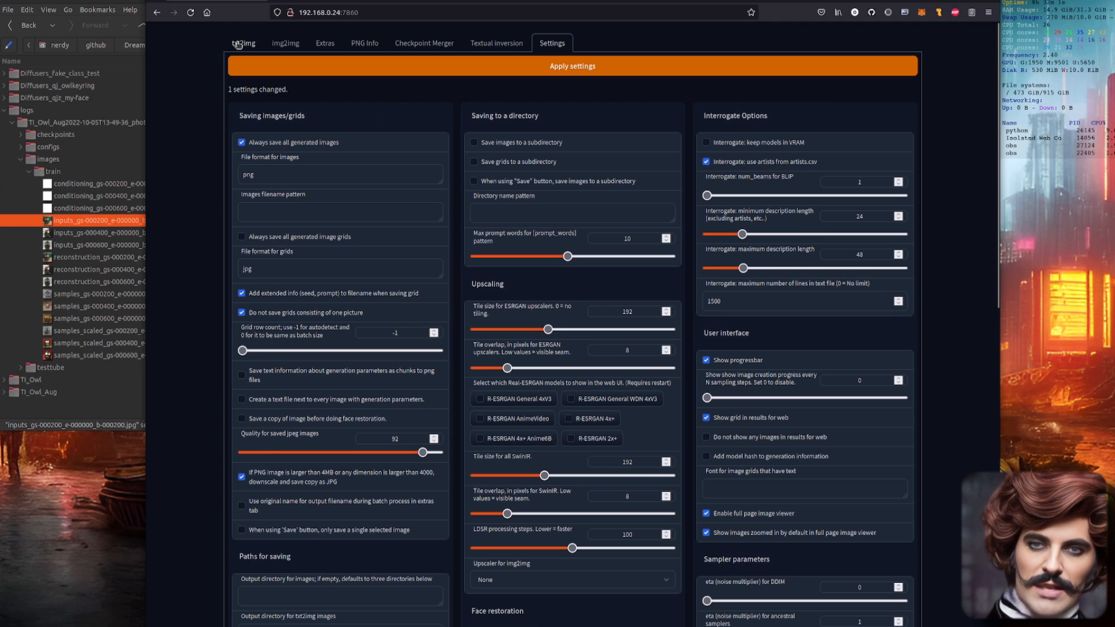
Step: Regenerate the 'photo of a qj keyring' batch and step through the grid and images full-size
left_click(244, 43)
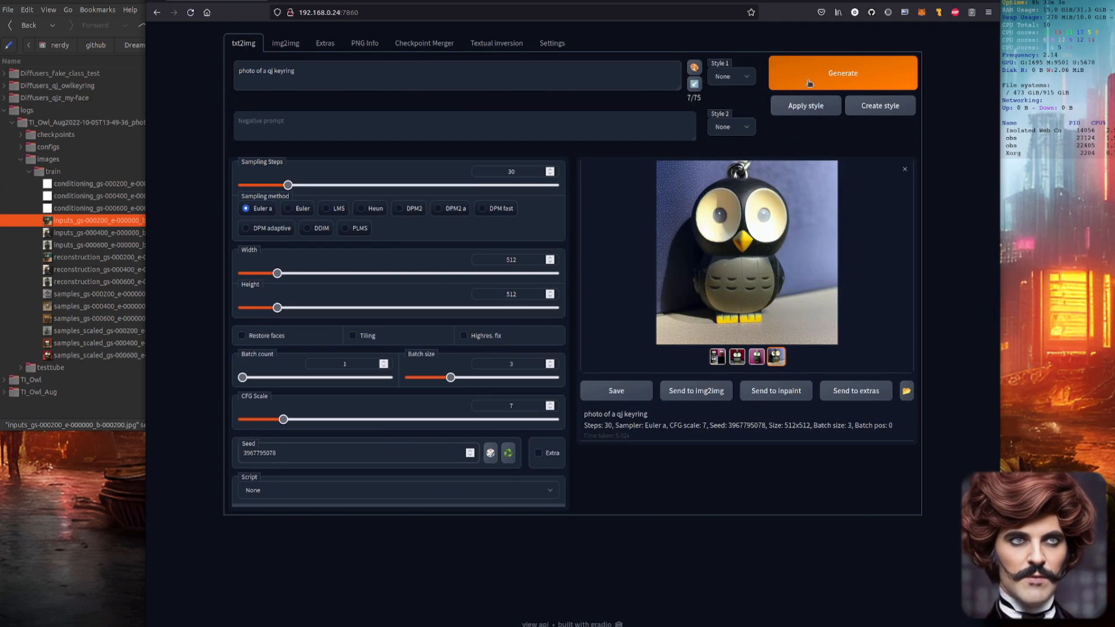
left_click(843, 72)
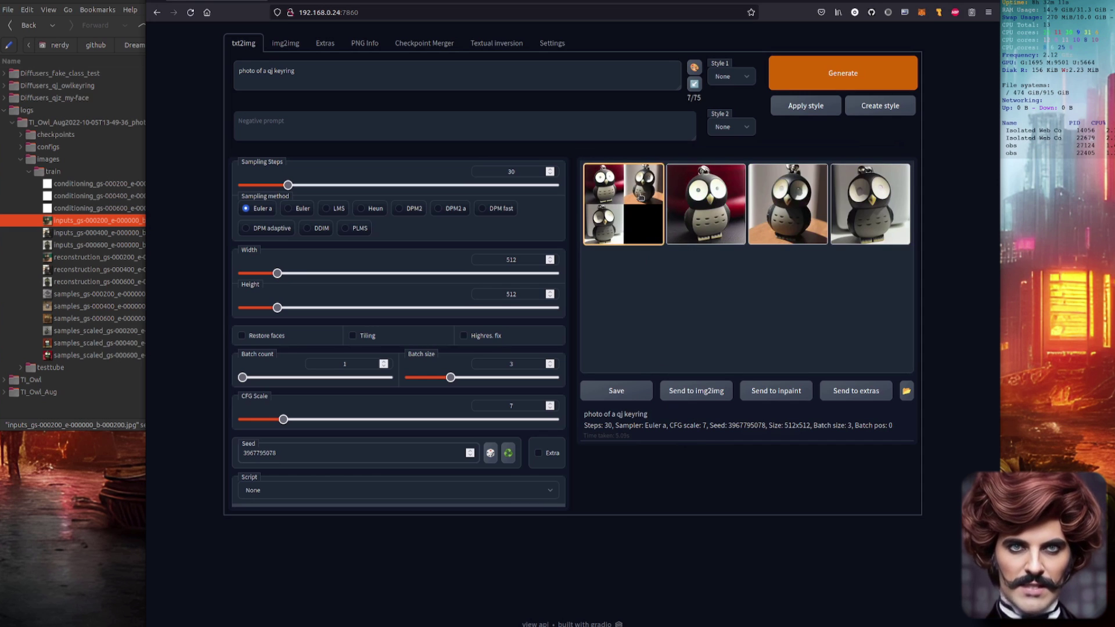
left_click(623, 203)
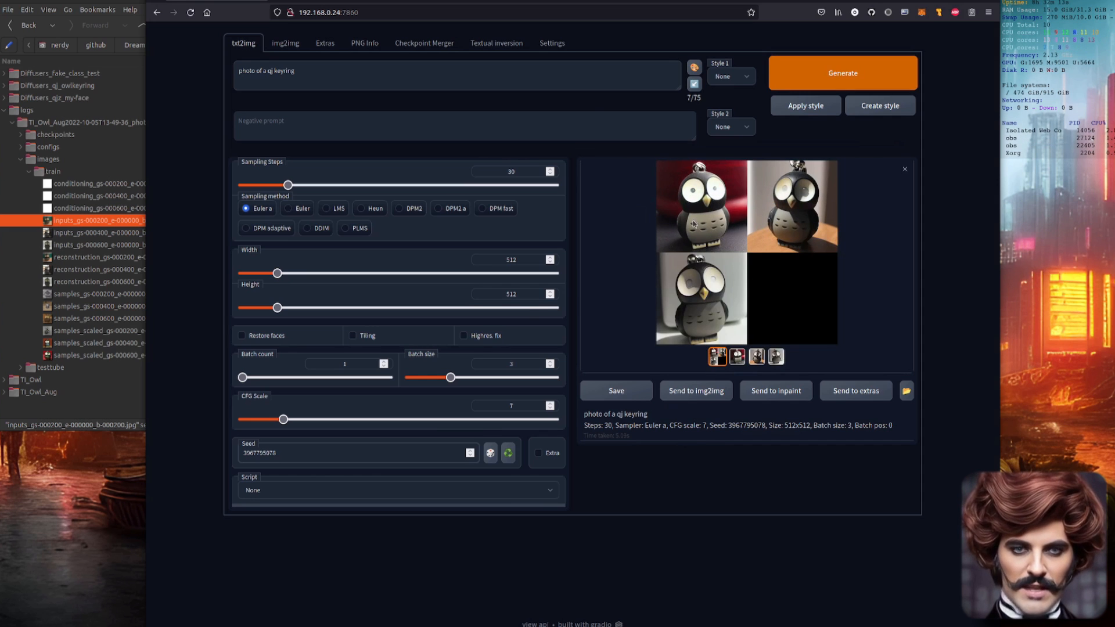
left_click(695, 211)
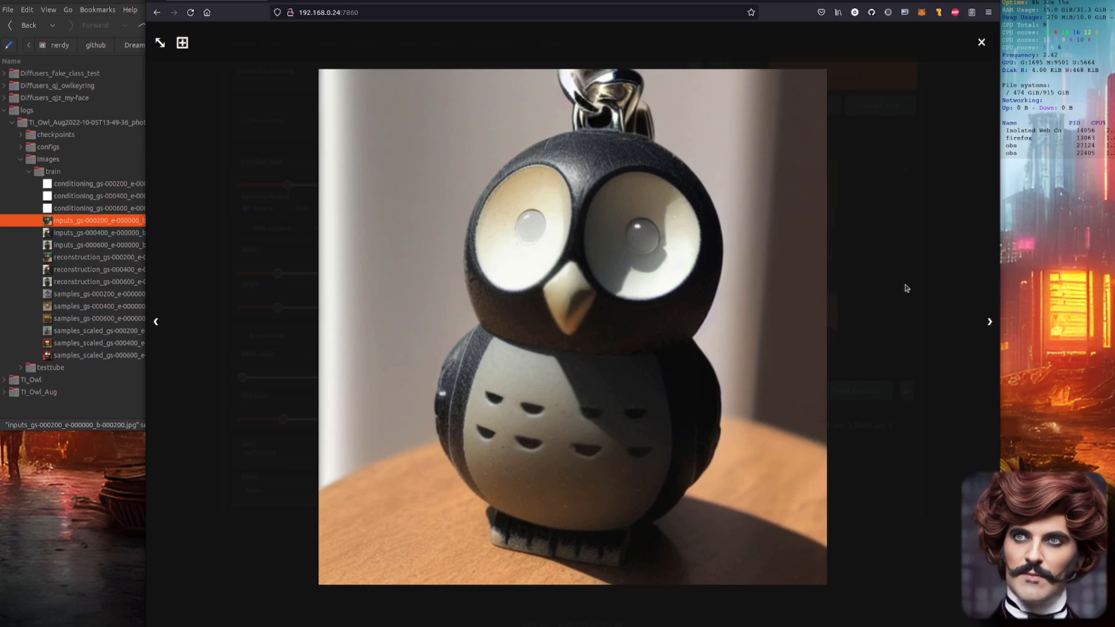
left_click(990, 321)
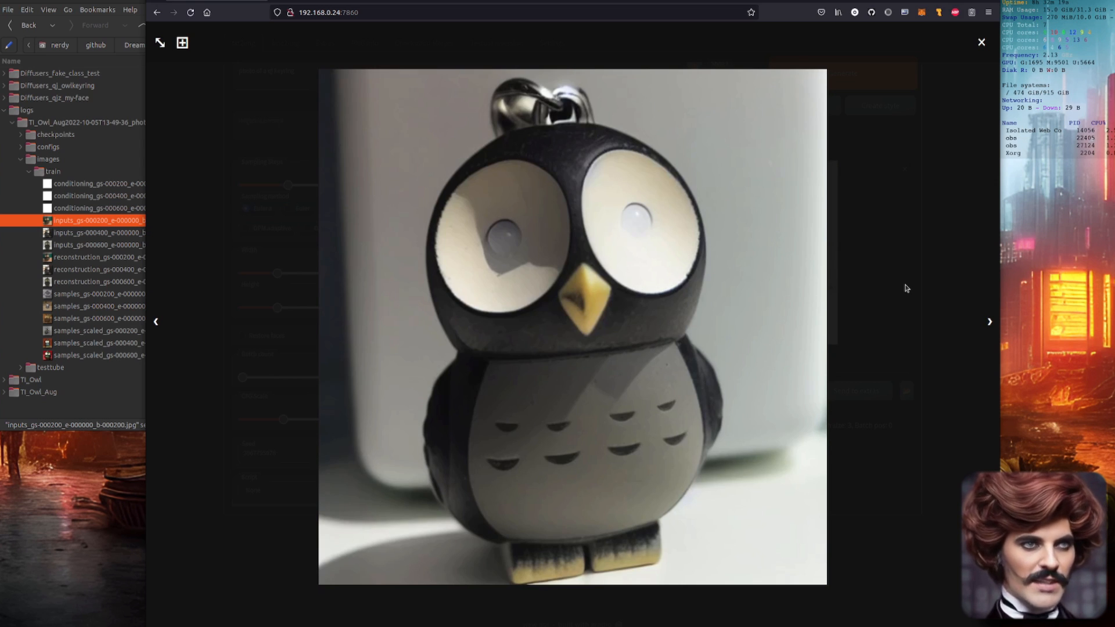
left_click(980, 41)
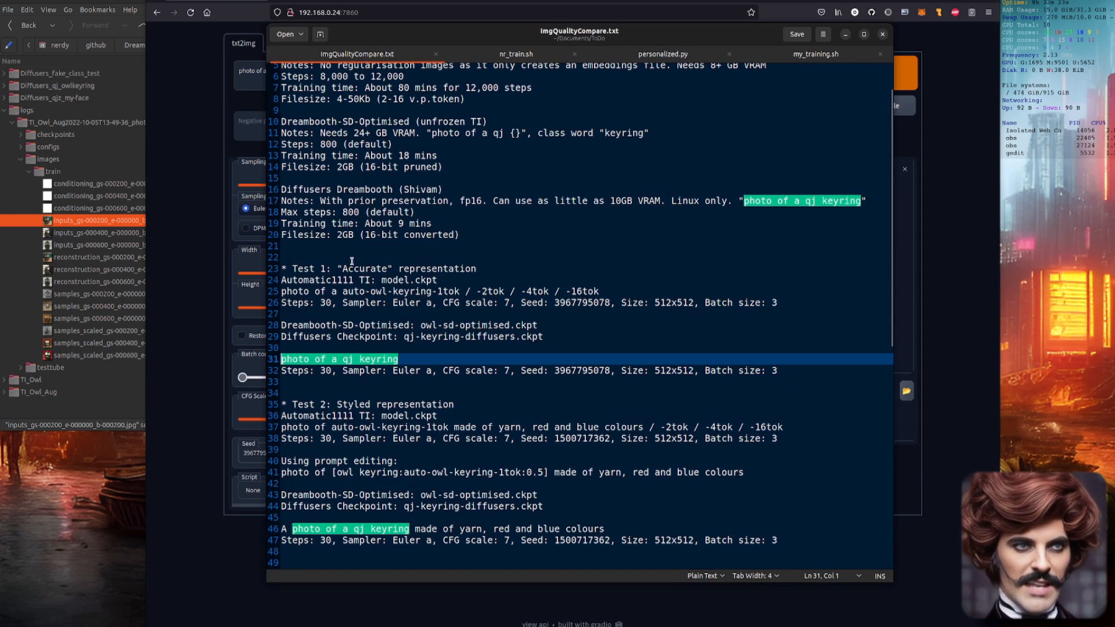
Step: Remove the extra token variants from the yarn prompt, then generate and view 1-token owls
scroll("down", 3)
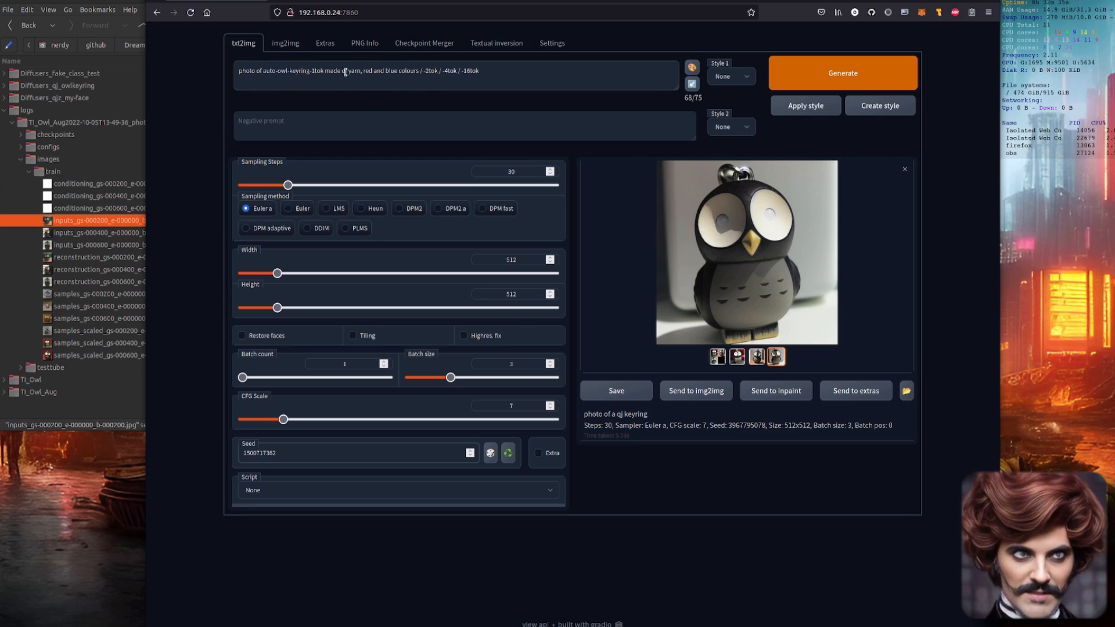
left_click_drag(419, 70, 480, 70)
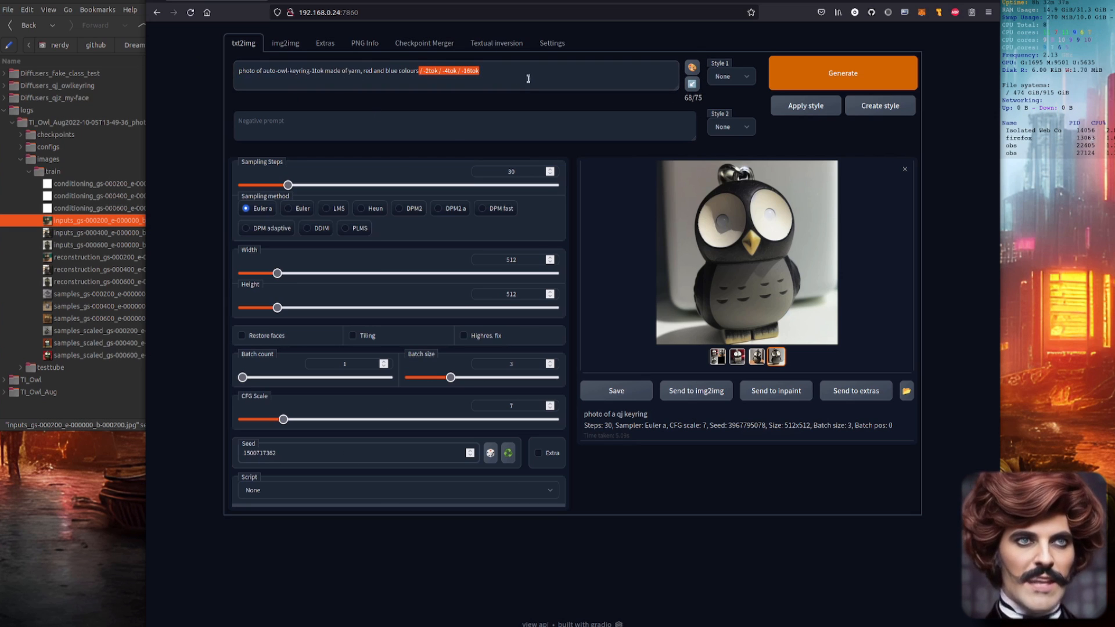
key("Delete")
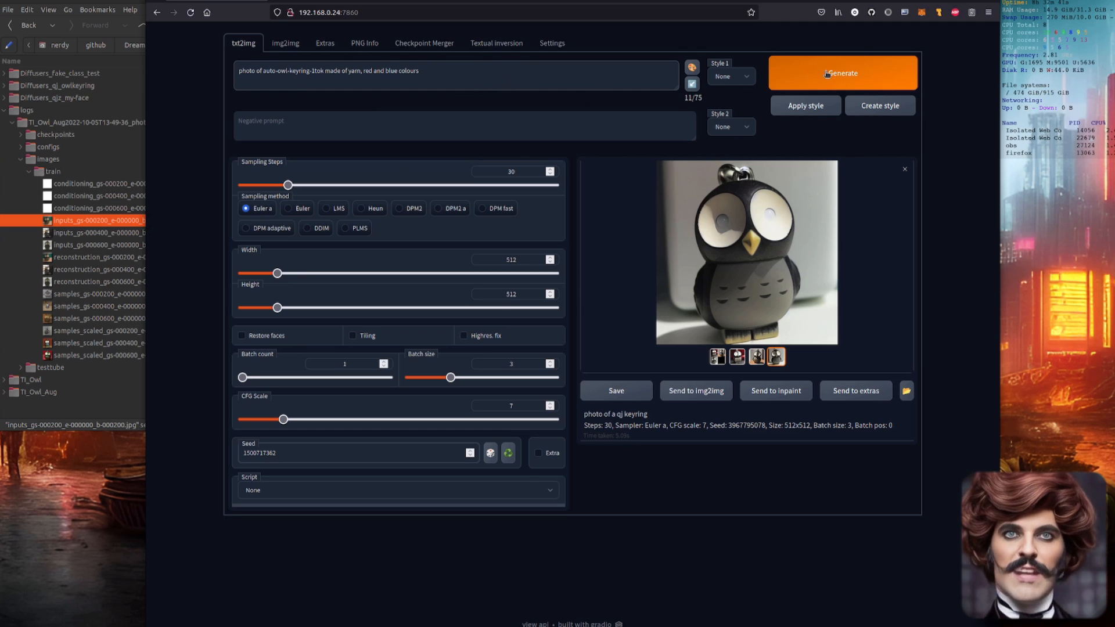
left_click(843, 72)
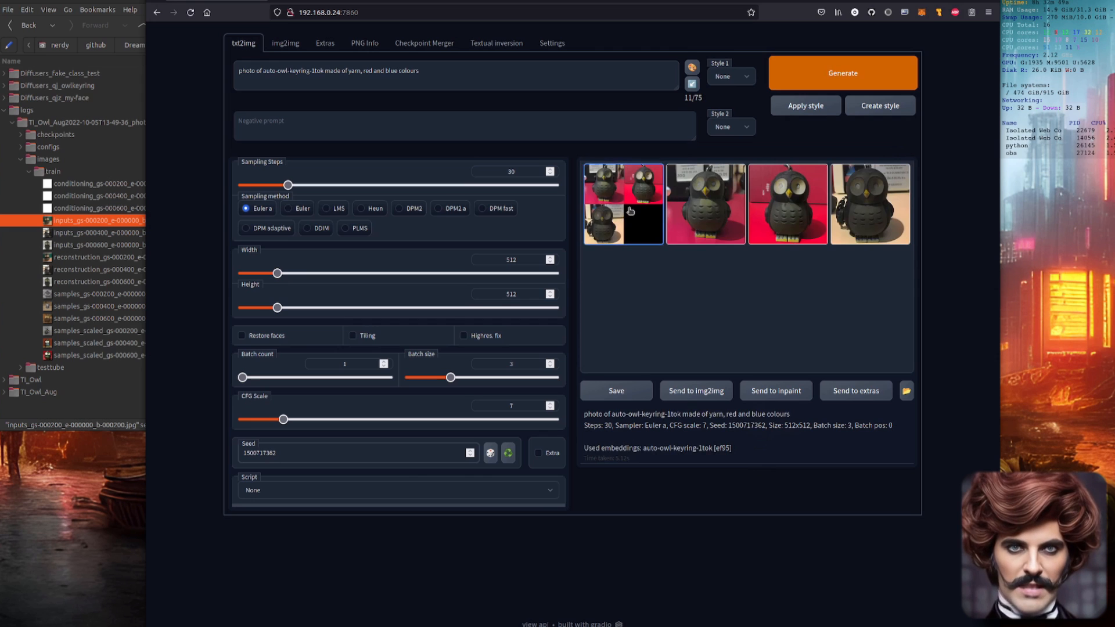
left_click(623, 204)
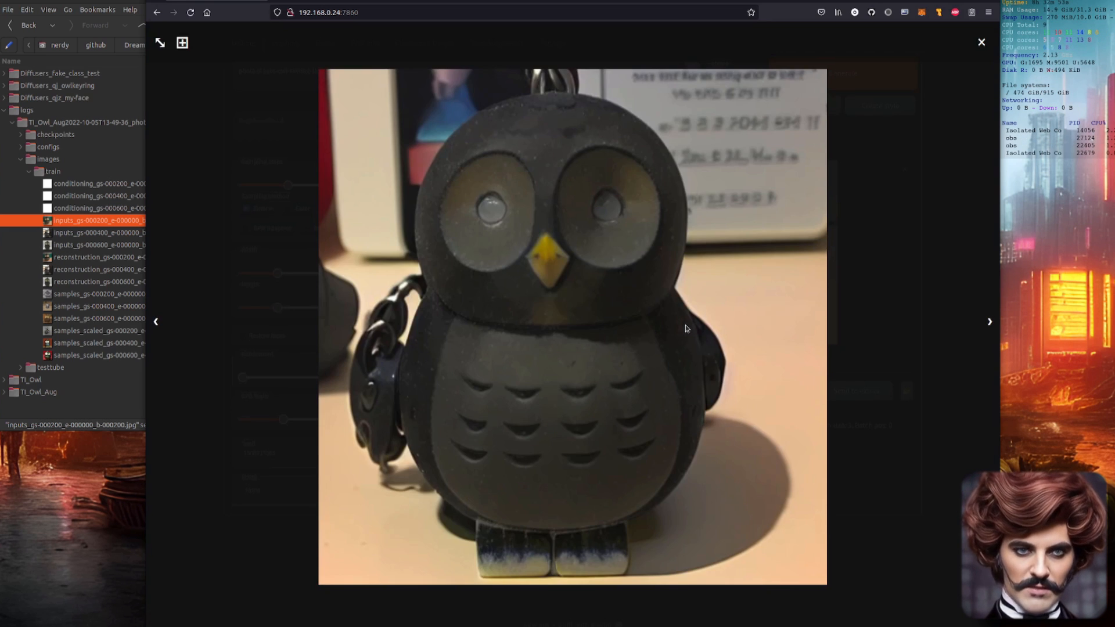
left_click(982, 41)
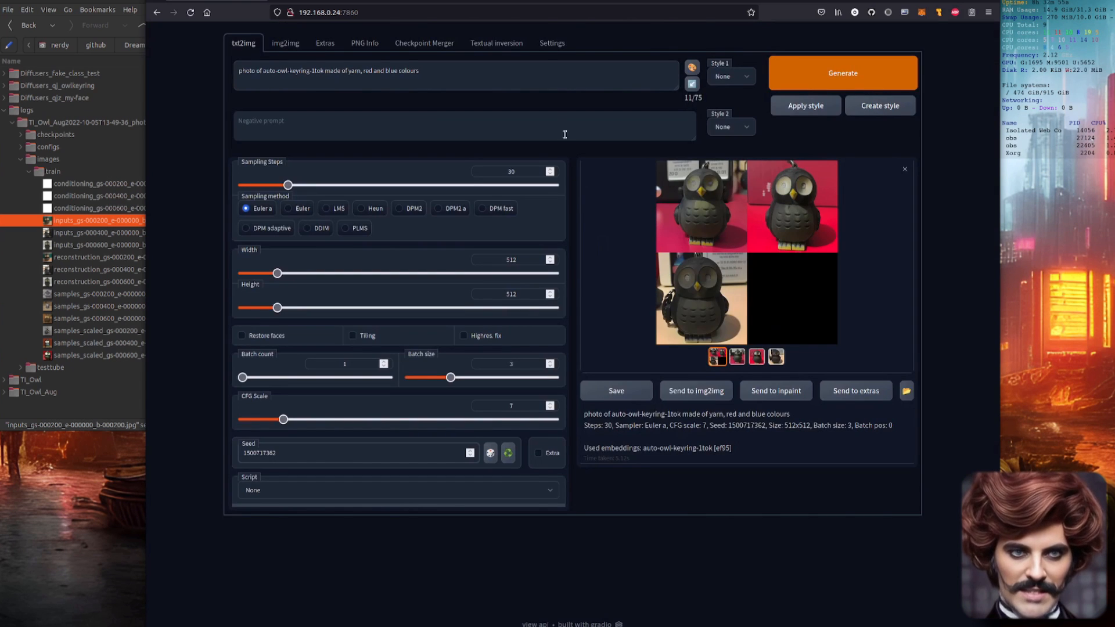
Step: Visit Settings, then regenerate the yarn owl batch on txt2img
left_click(551, 43)
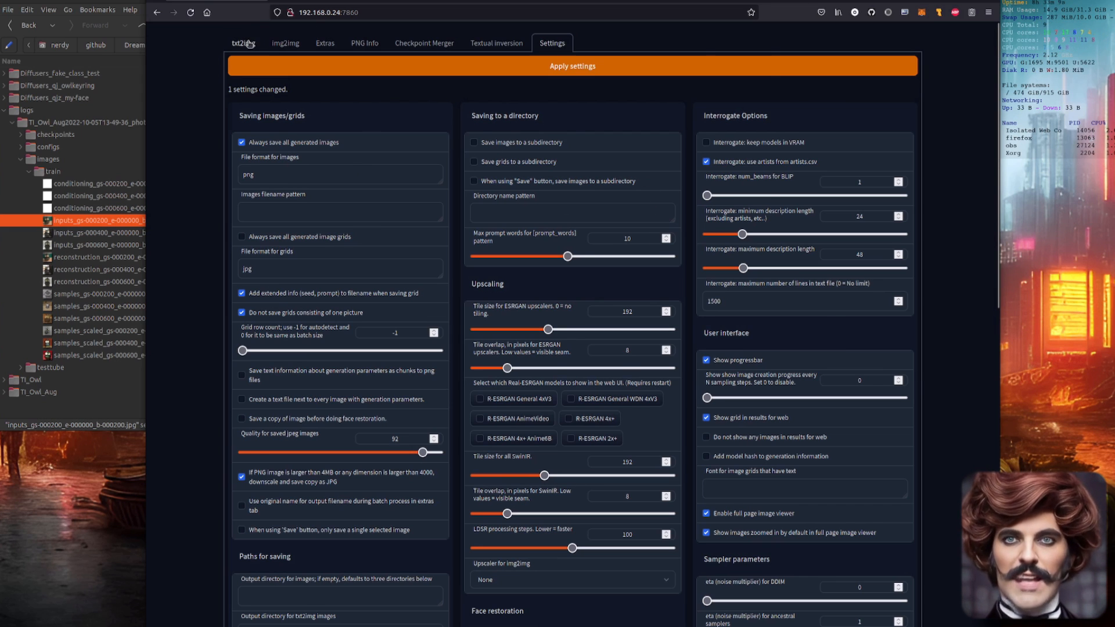
left_click(243, 43)
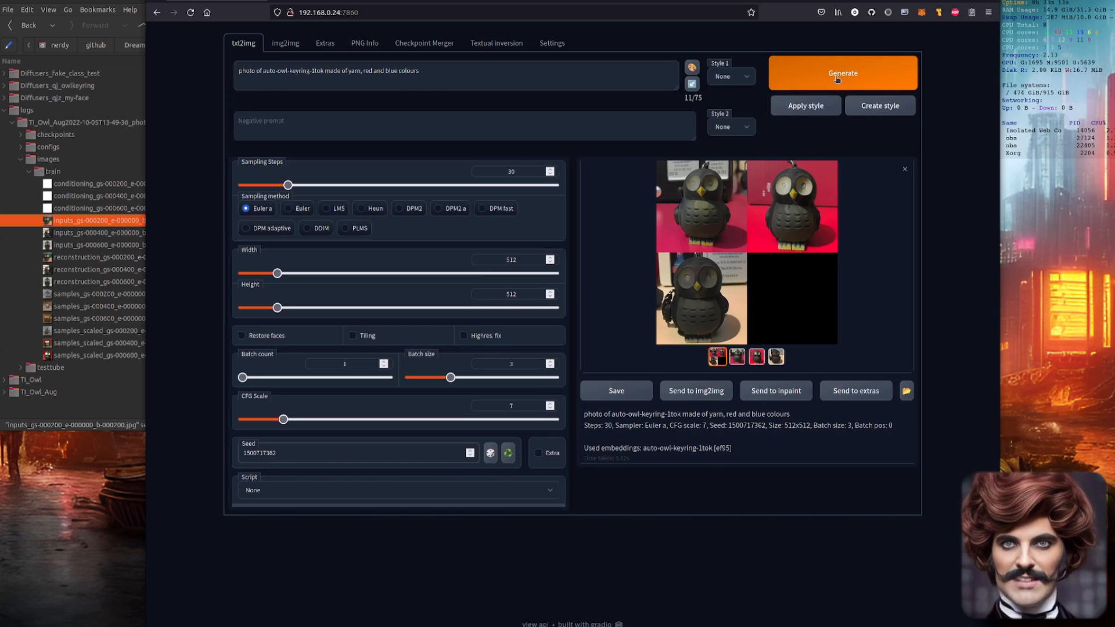
left_click(842, 73)
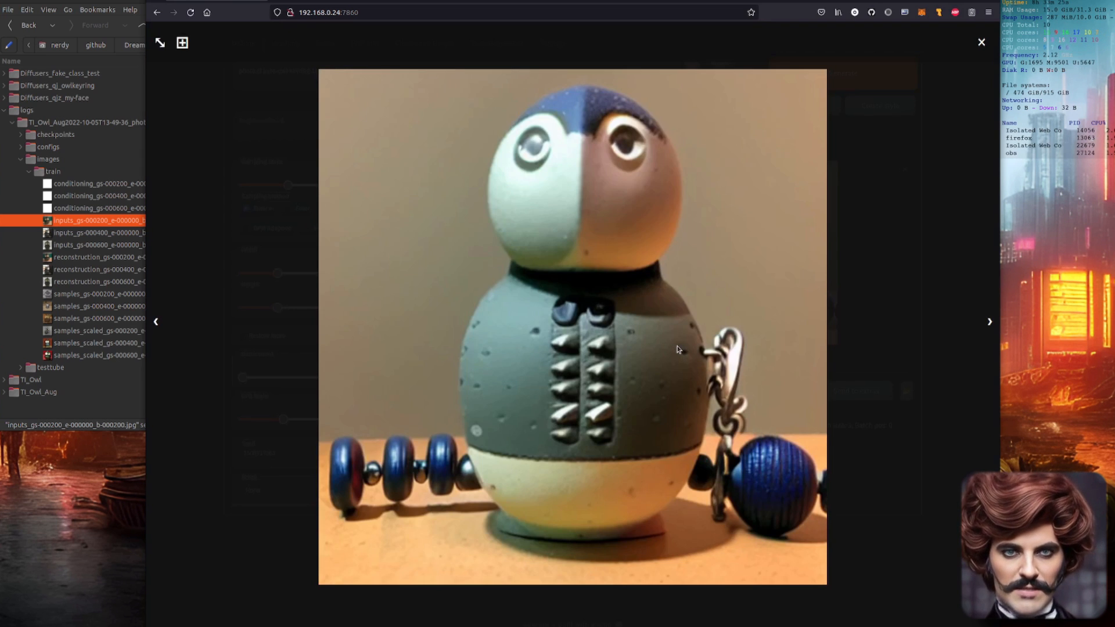
left_click(989, 321)
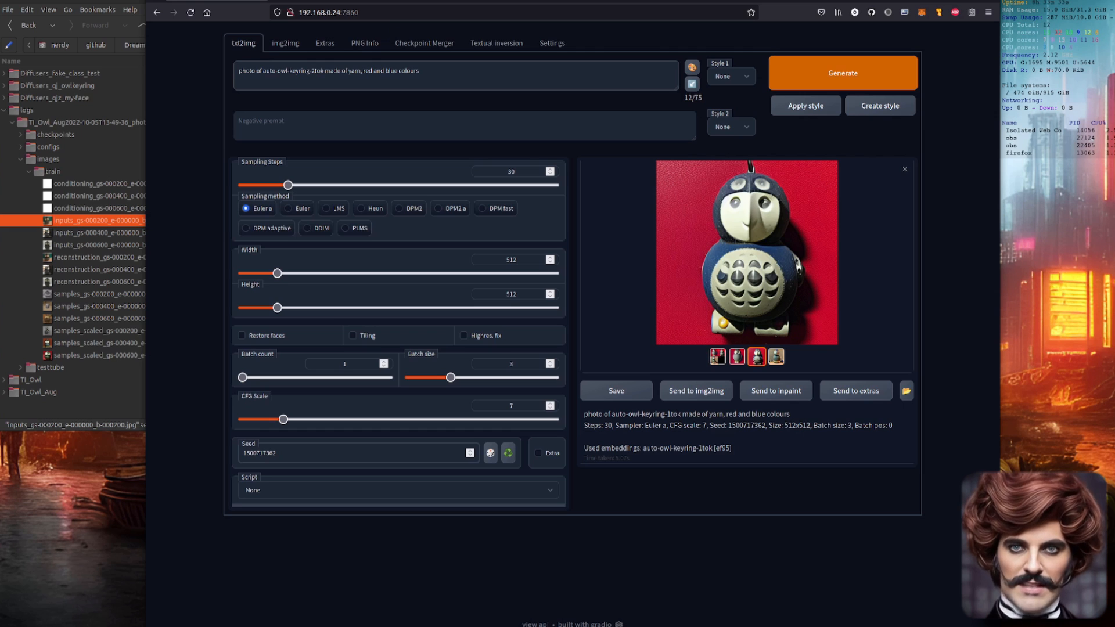
Step: Run yarn owl batches with the -2tok, -4tok and -16tok embeddings, viewing results full-size
left_click(843, 73)
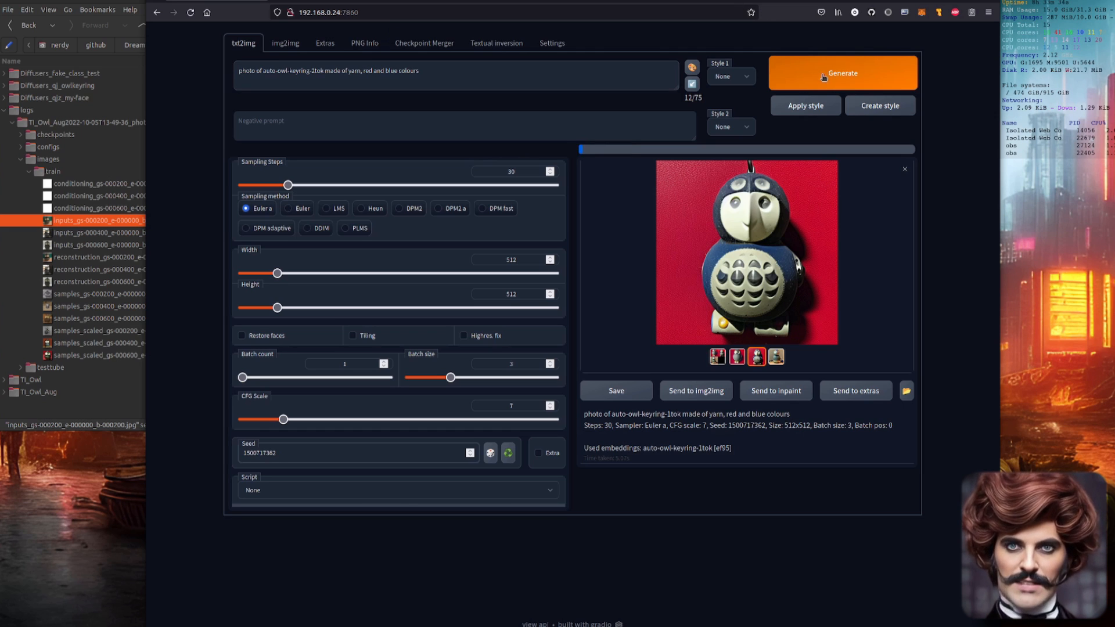
left_click(842, 73)
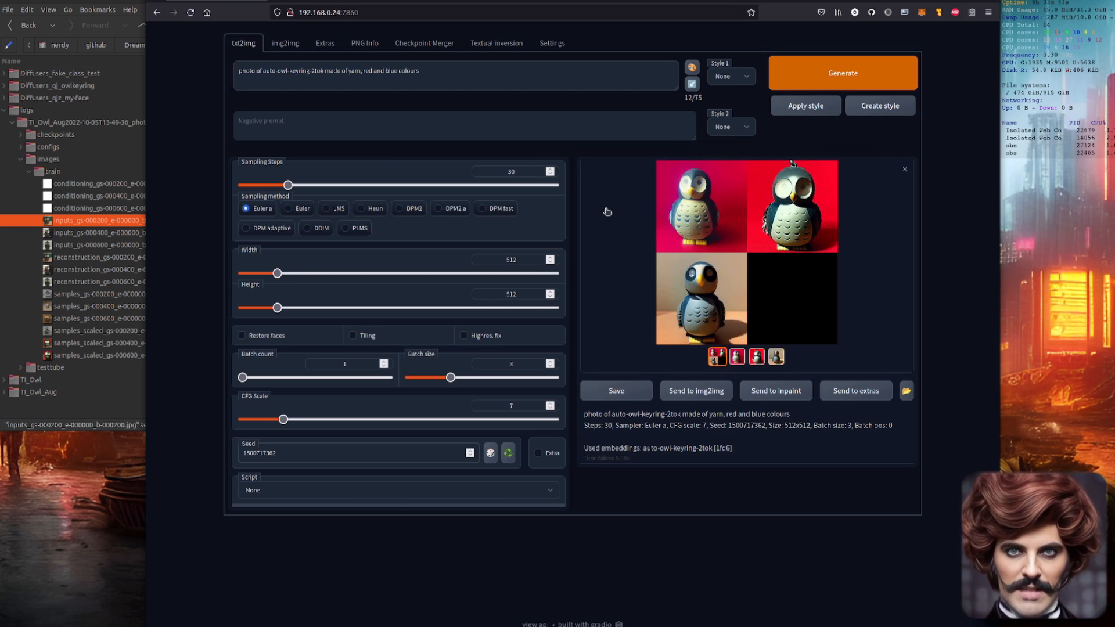
left_click(791, 206)
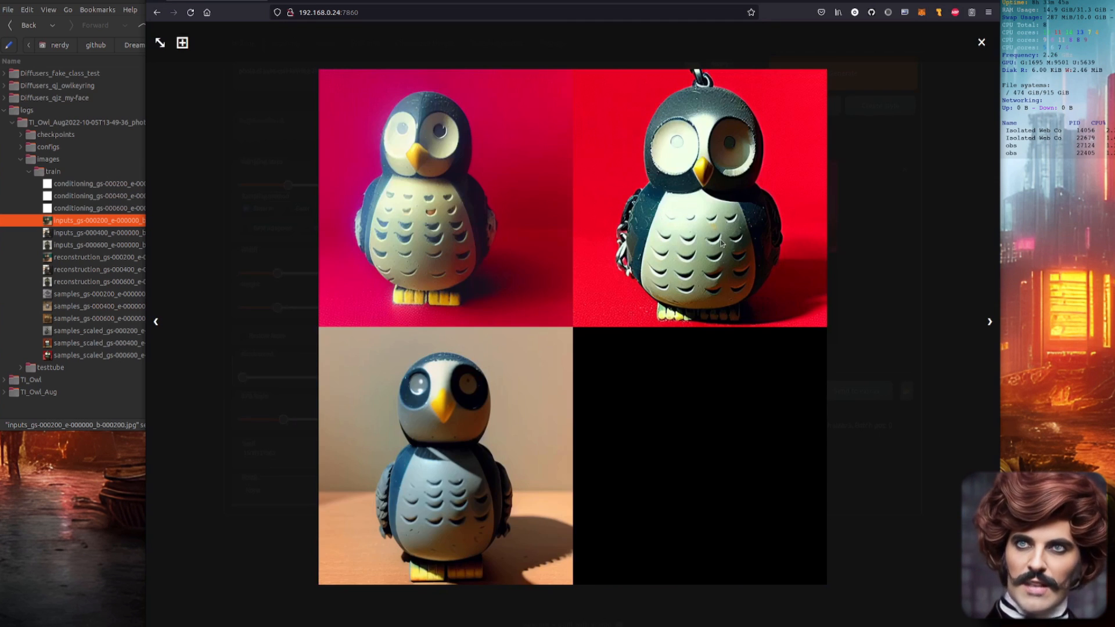
left_click(981, 42)
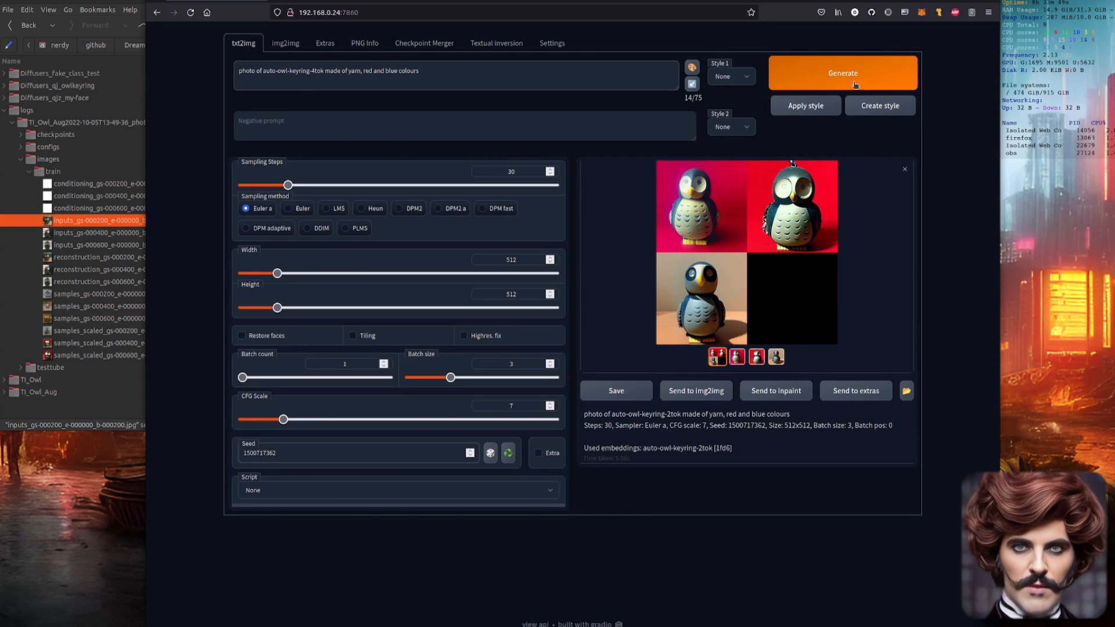
left_click(843, 73)
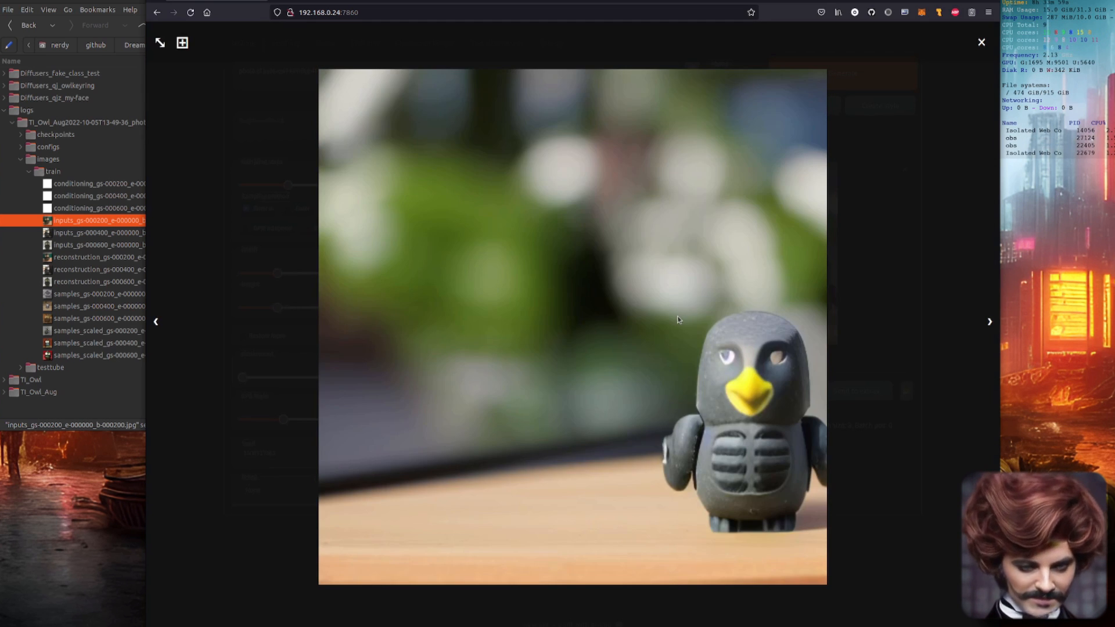
left_click(981, 42)
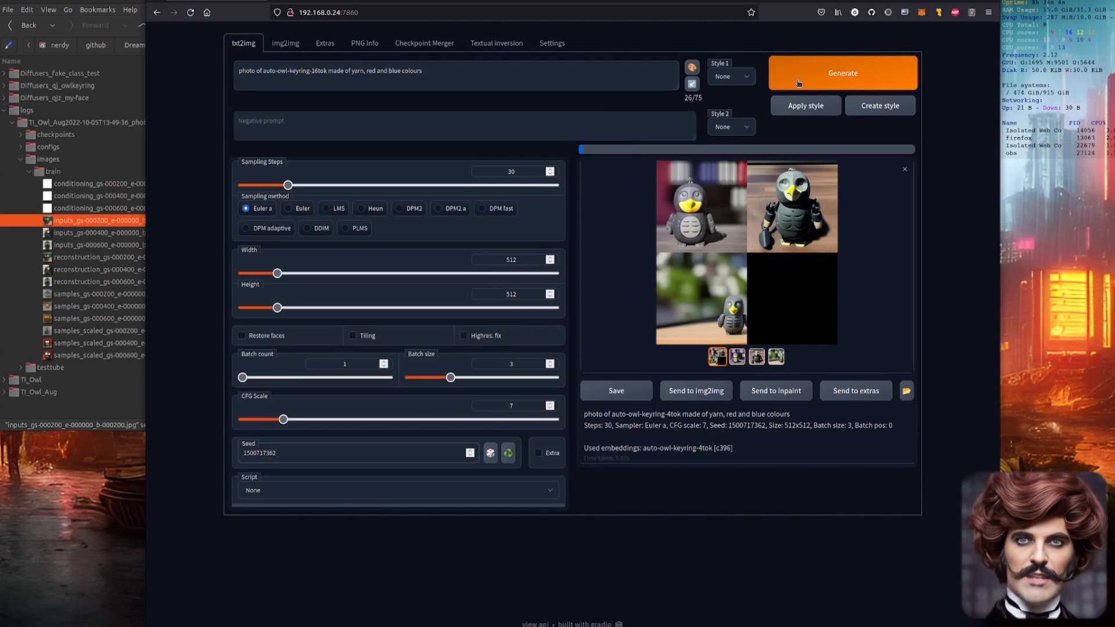
left_click(843, 73)
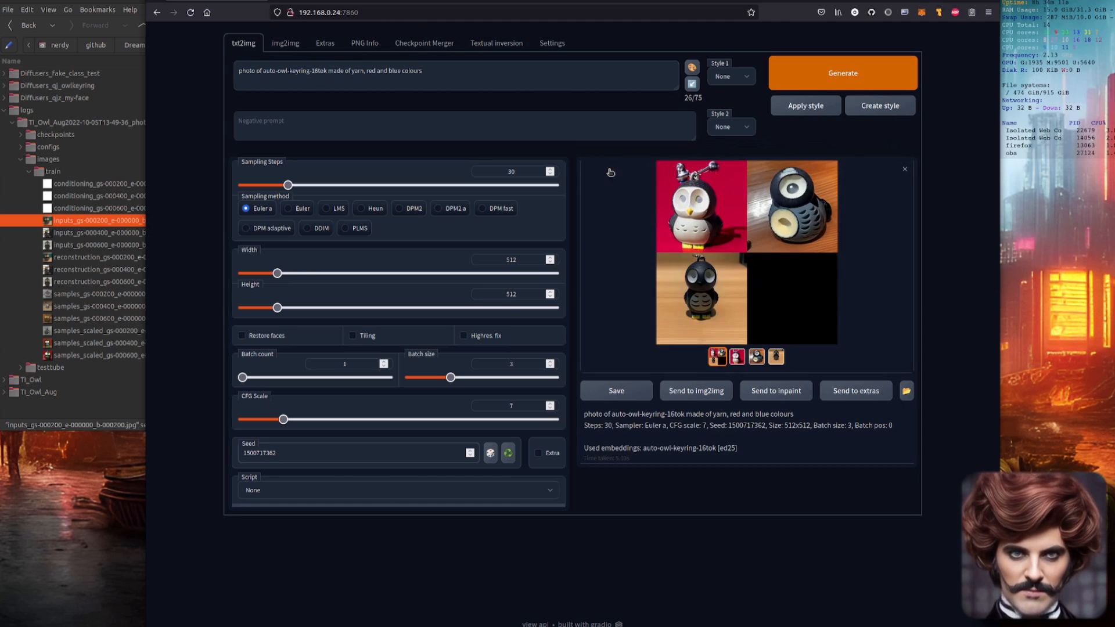
left_click(701, 206)
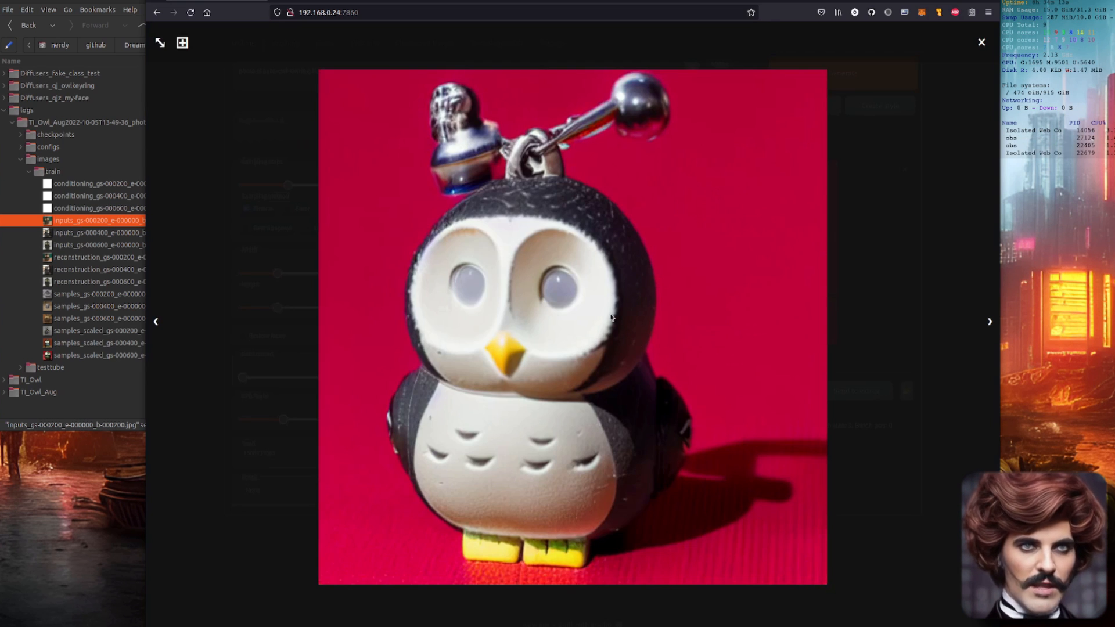
left_click(981, 43)
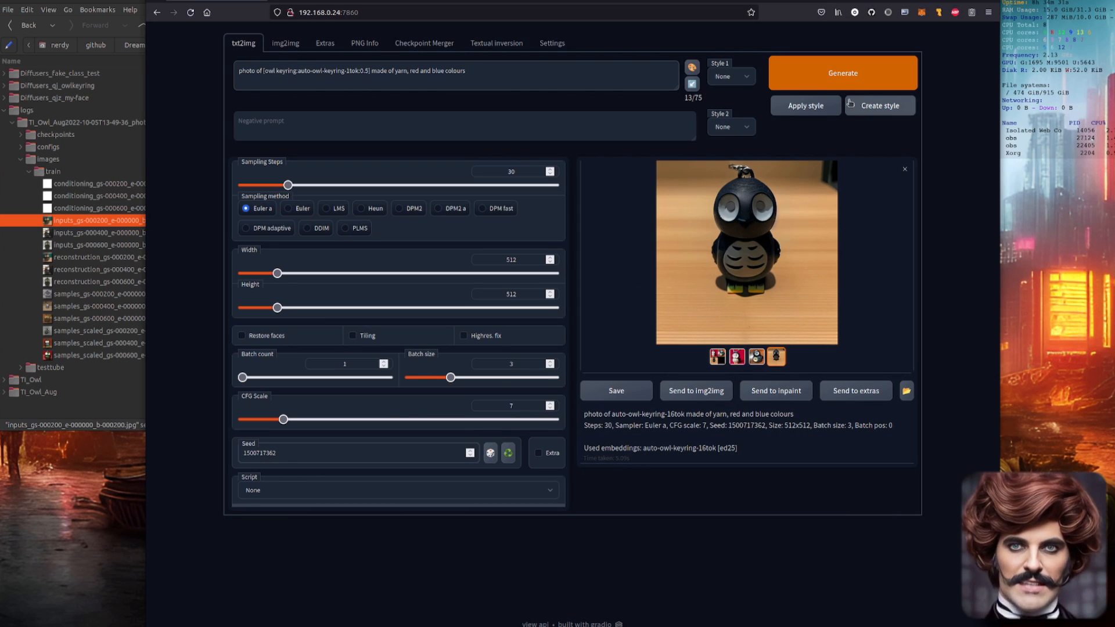
Step: Generate the prompt-editing yarn owl batch and step through its images full-size
left_click(843, 73)
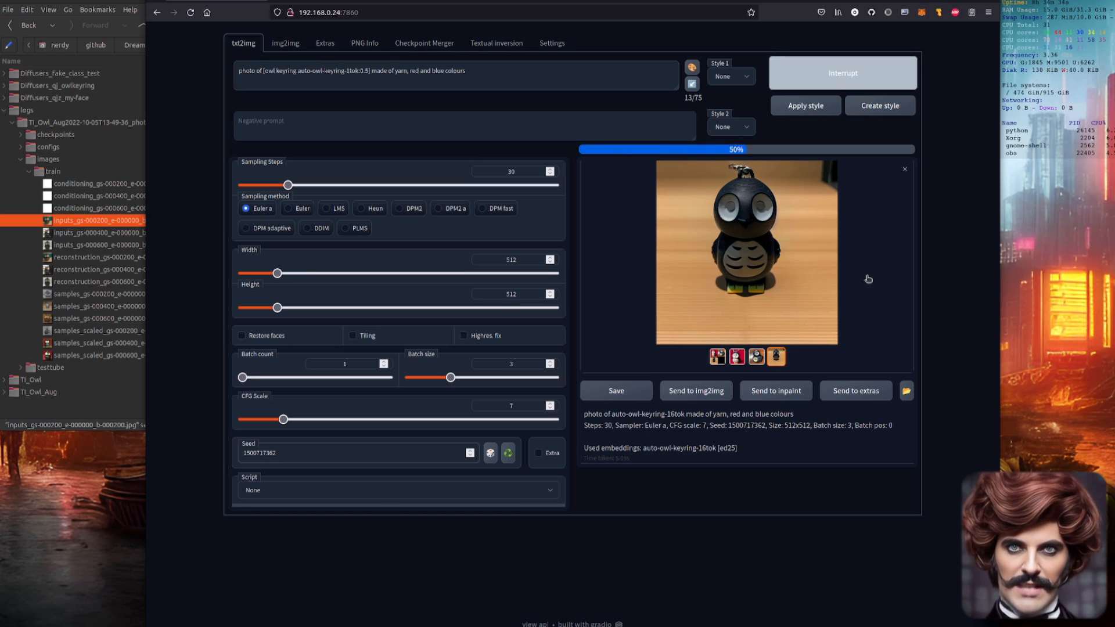
mouse_move(893, 294)
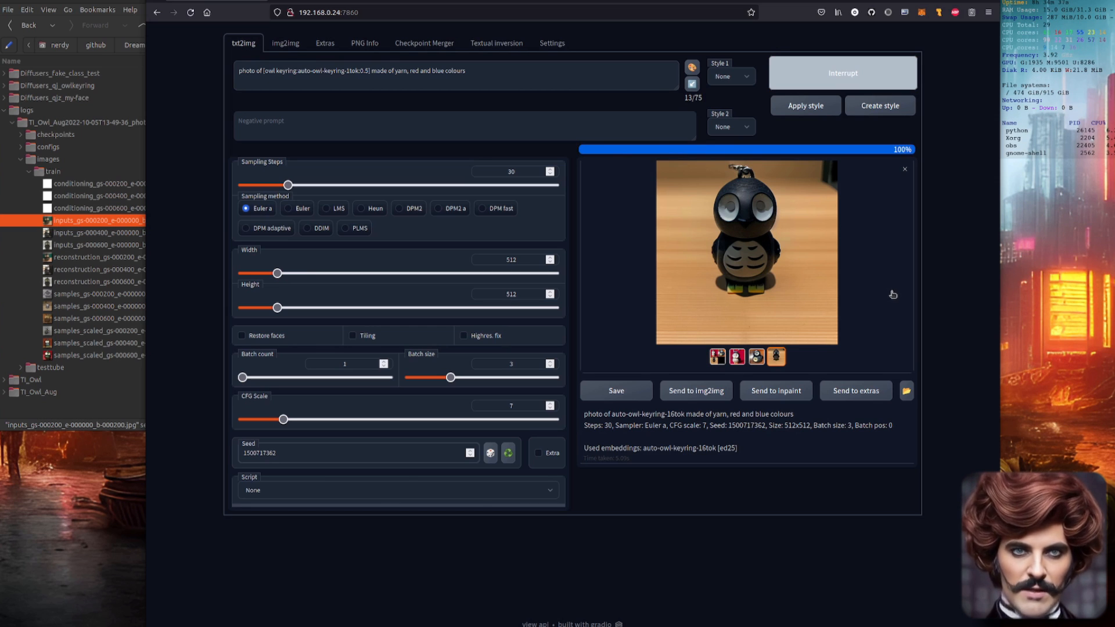
left_click(843, 72)
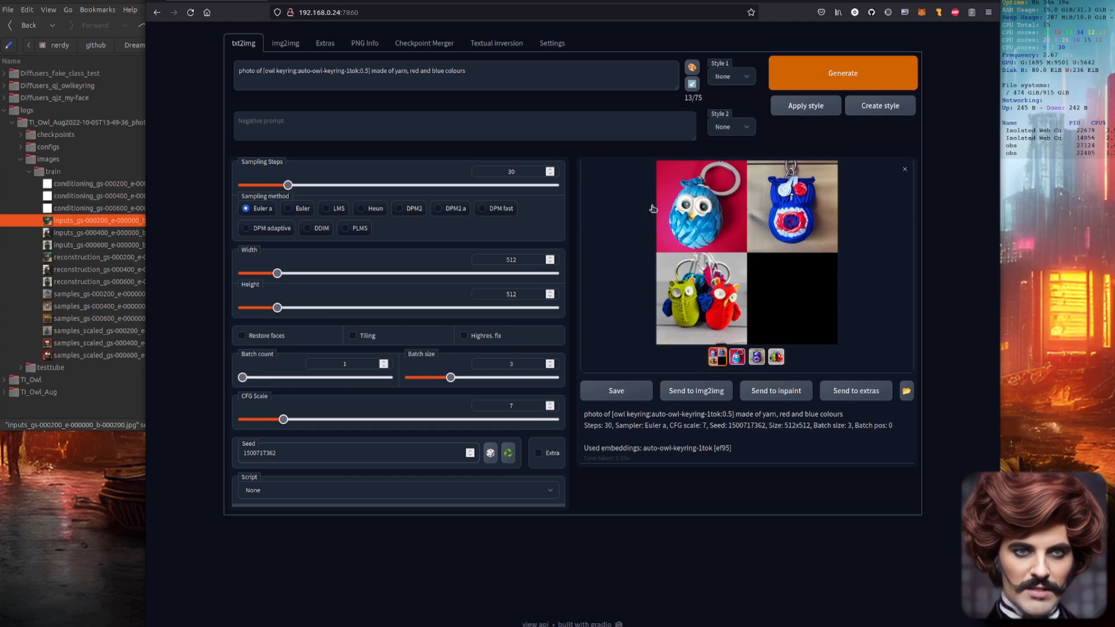
left_click(701, 205)
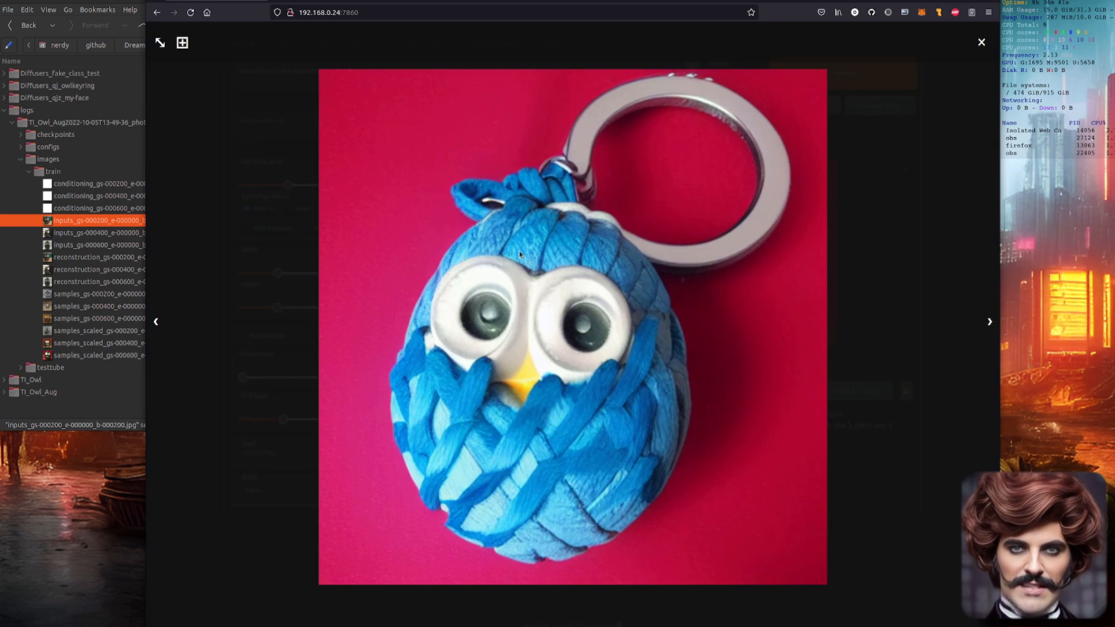
left_click(989, 322)
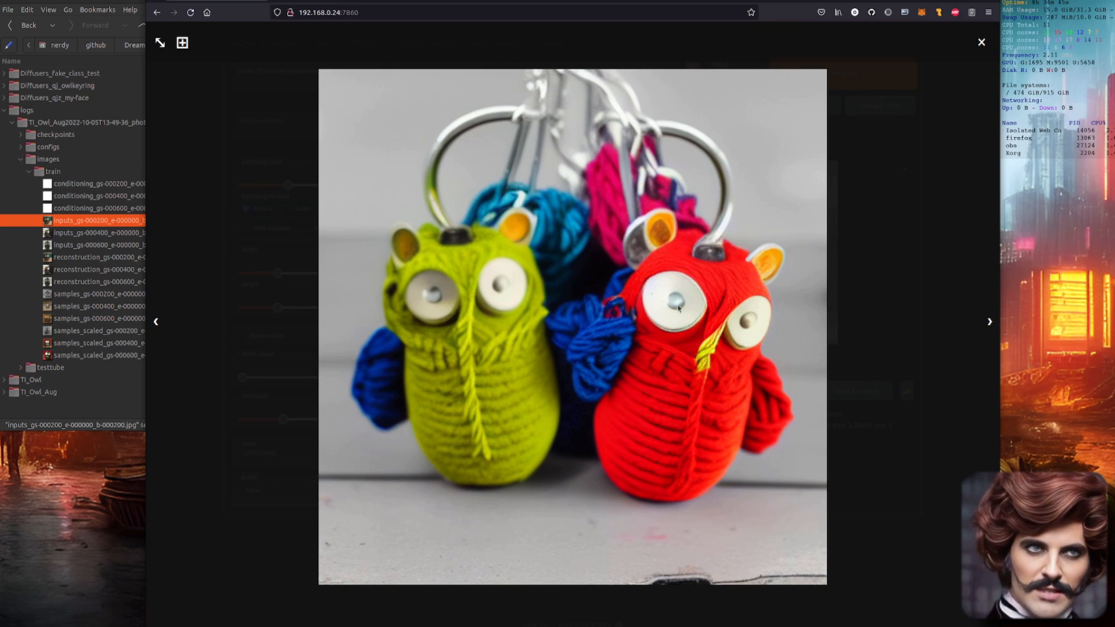
left_click(981, 42)
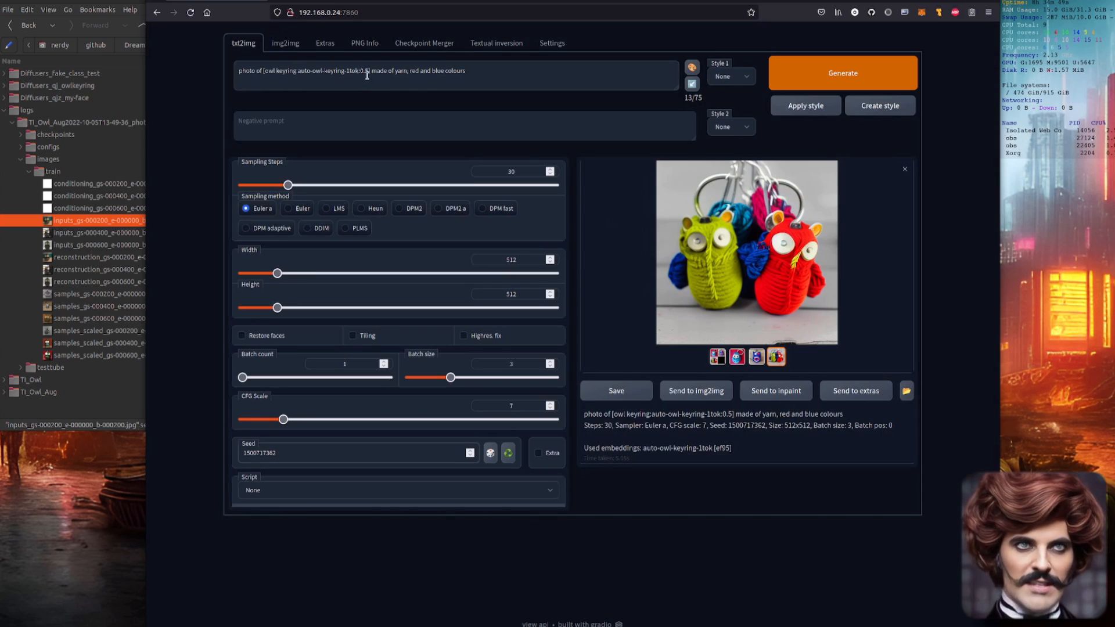
mouse_move(614, 229)
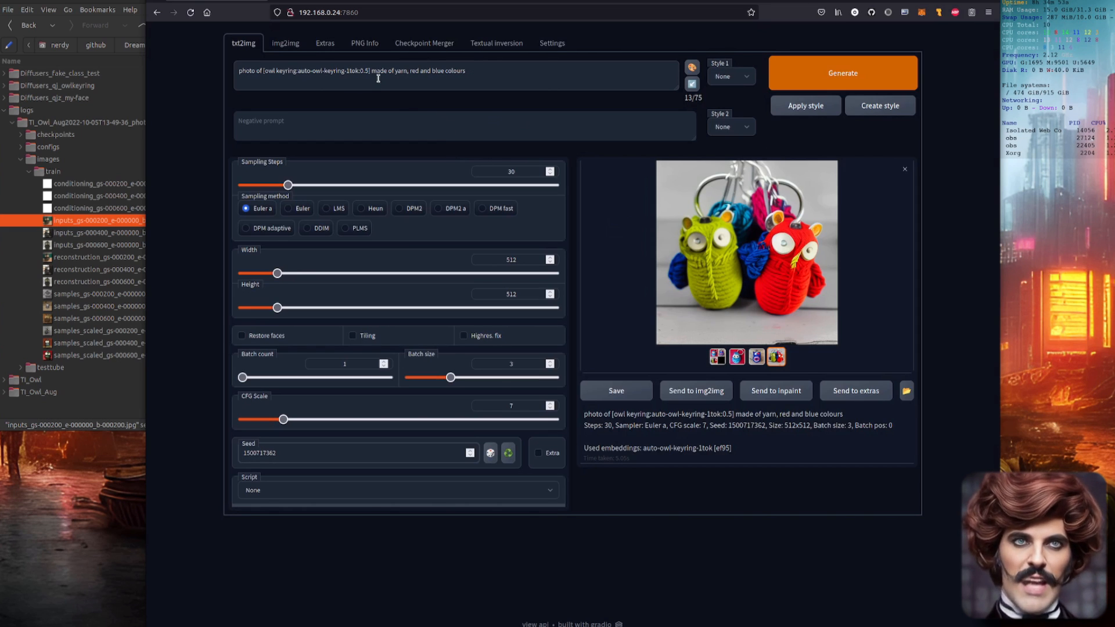
left_click_drag(262, 70, 370, 70)
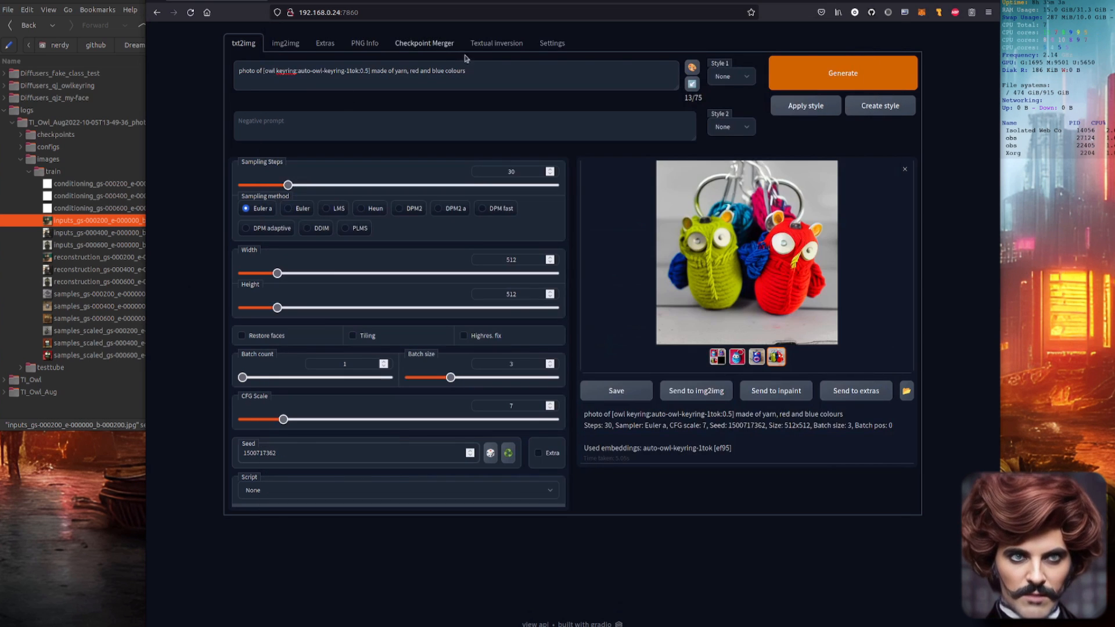
Step: Generate from 'A photo of a qj keyring made of yarn, red and blue colours' and view results
left_click(552, 43)
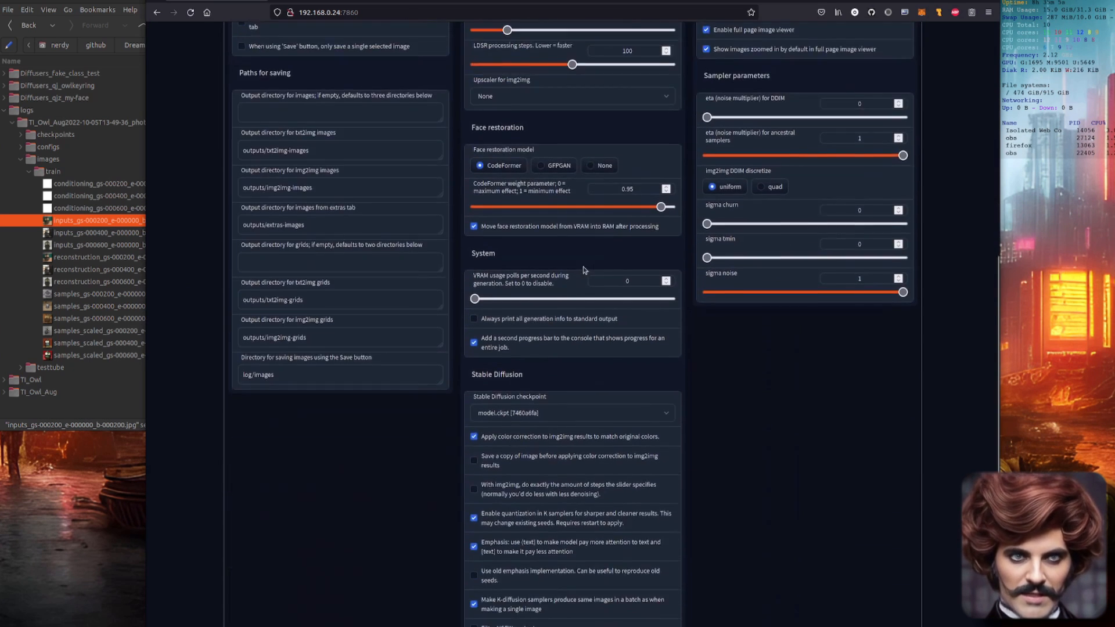
left_click(572, 252)
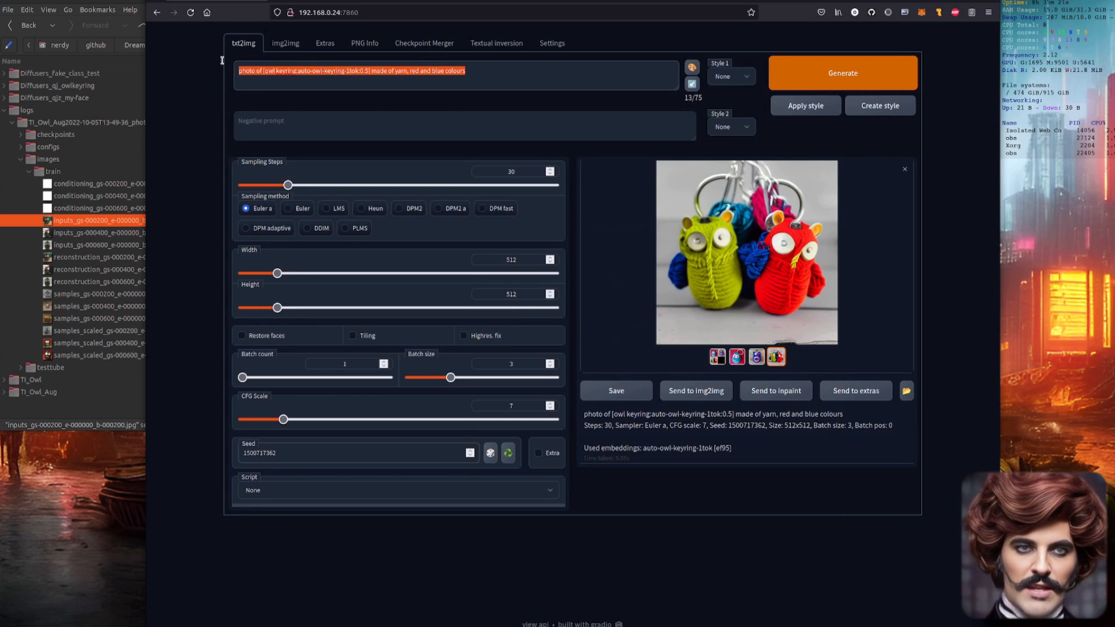
type("A photo of a qj keyring made of yarn, red and blue colours")
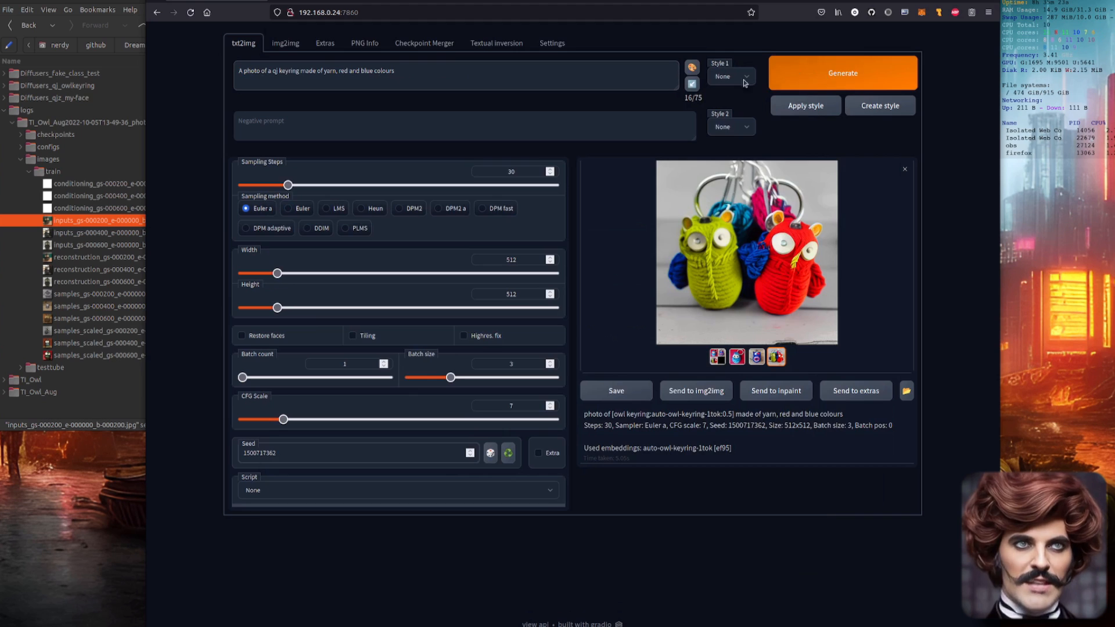
left_click(842, 72)
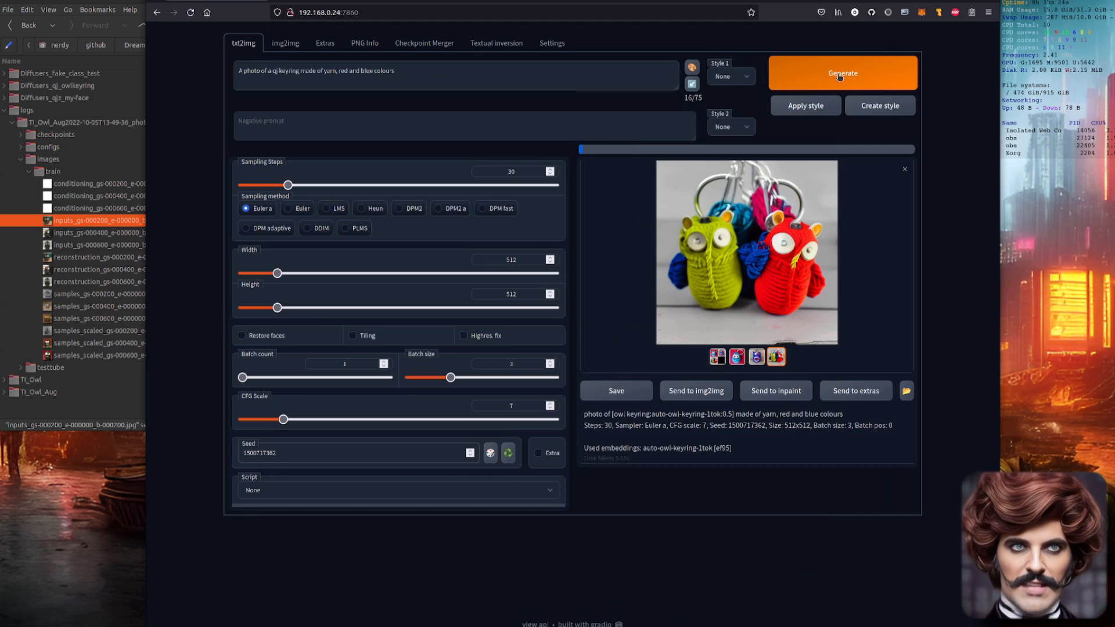
left_click(841, 73)
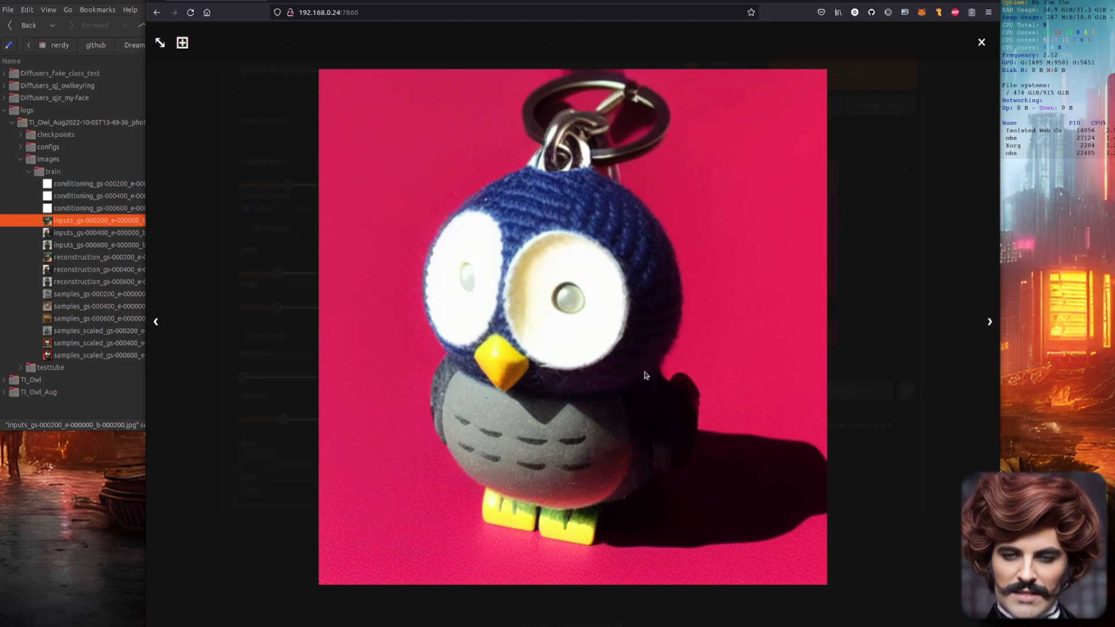
left_click(989, 321)
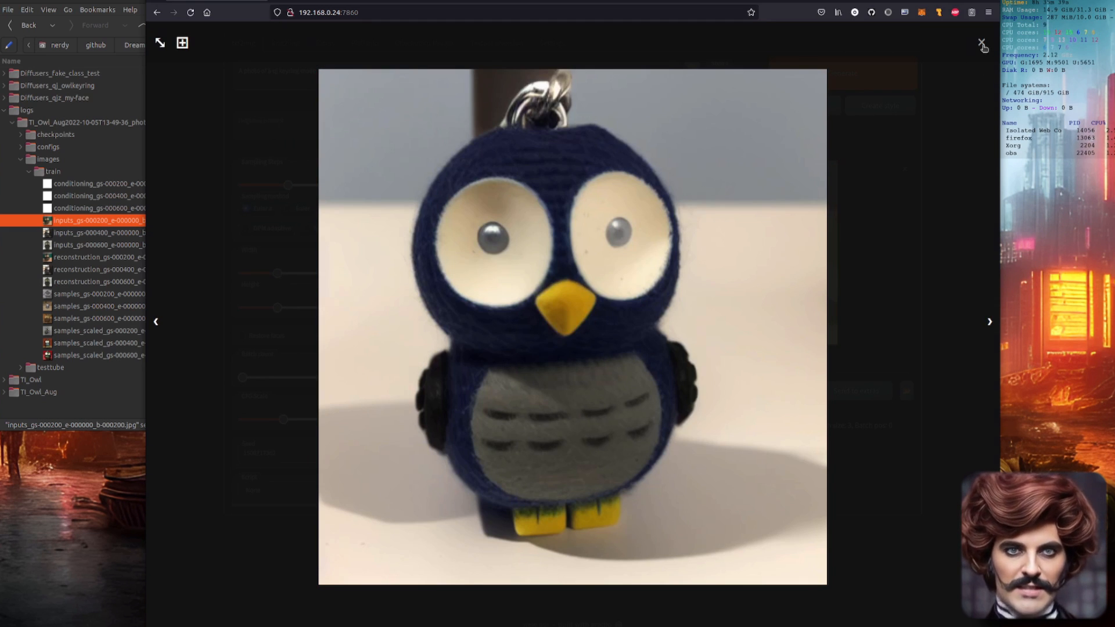
Step: Apply the qj-keyring-diffusers checkpoint, regenerate the yarn qj keyring owls, and view the grid full-size
left_click(981, 42)
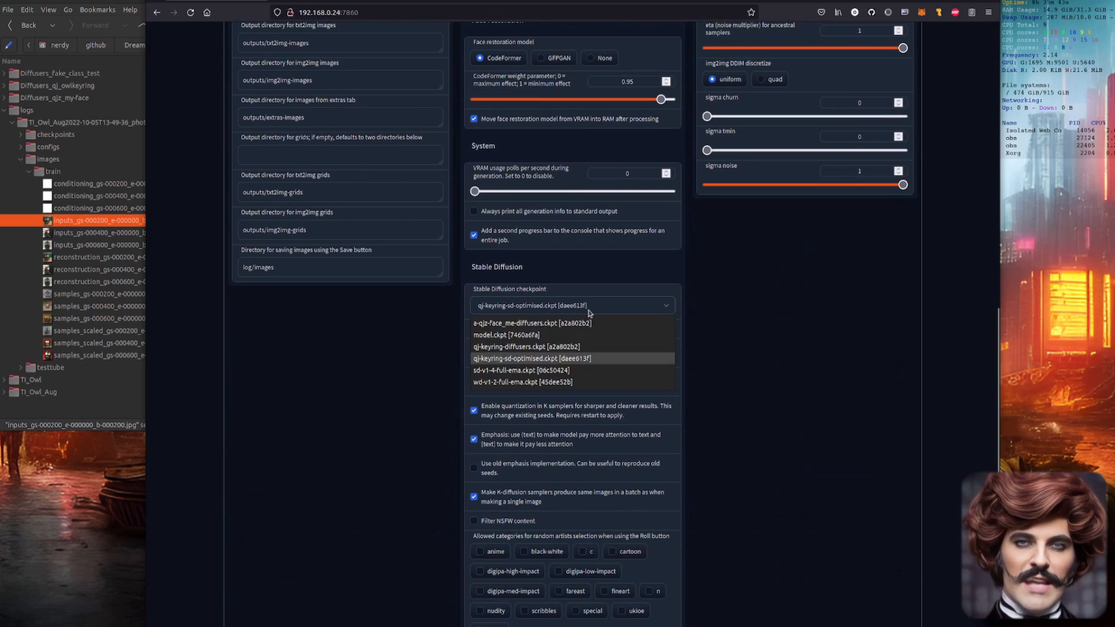
left_click(520, 347)
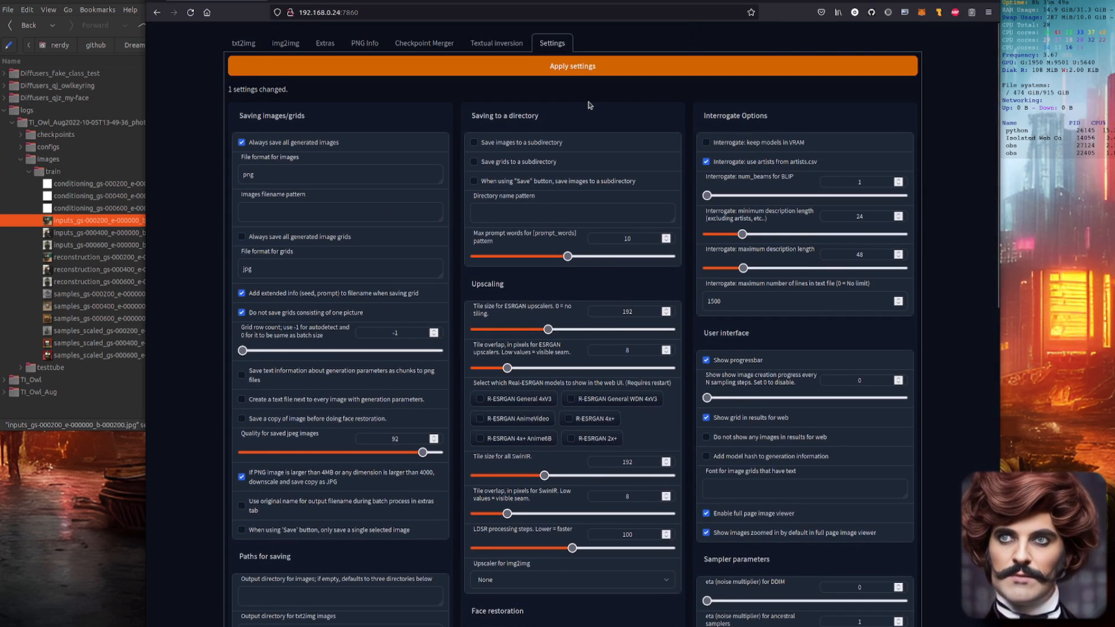
left_click(244, 43)
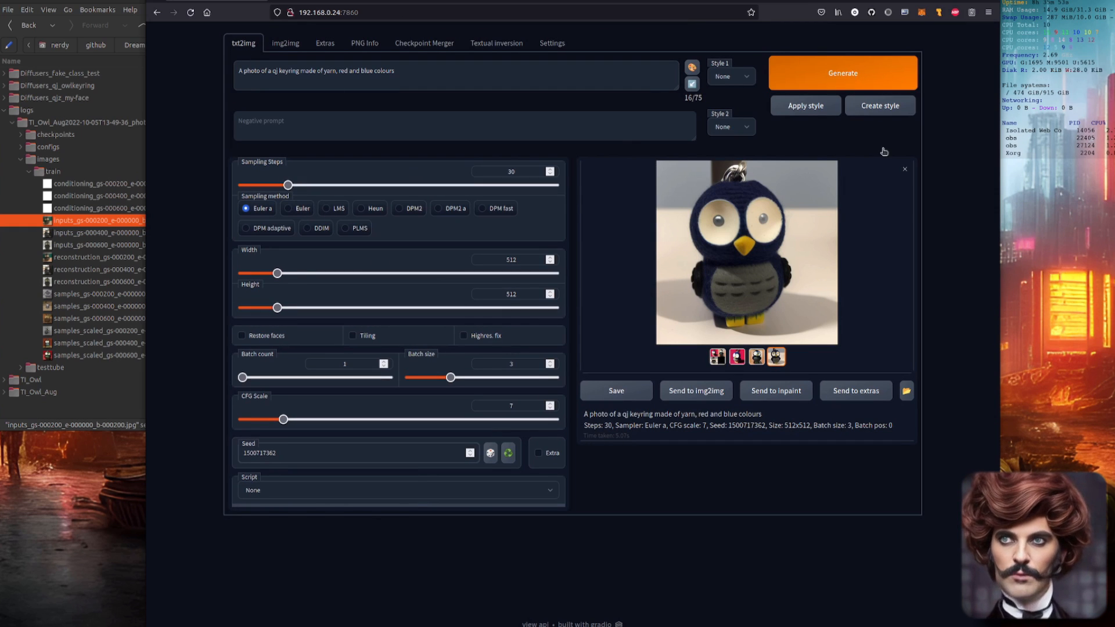
left_click(843, 72)
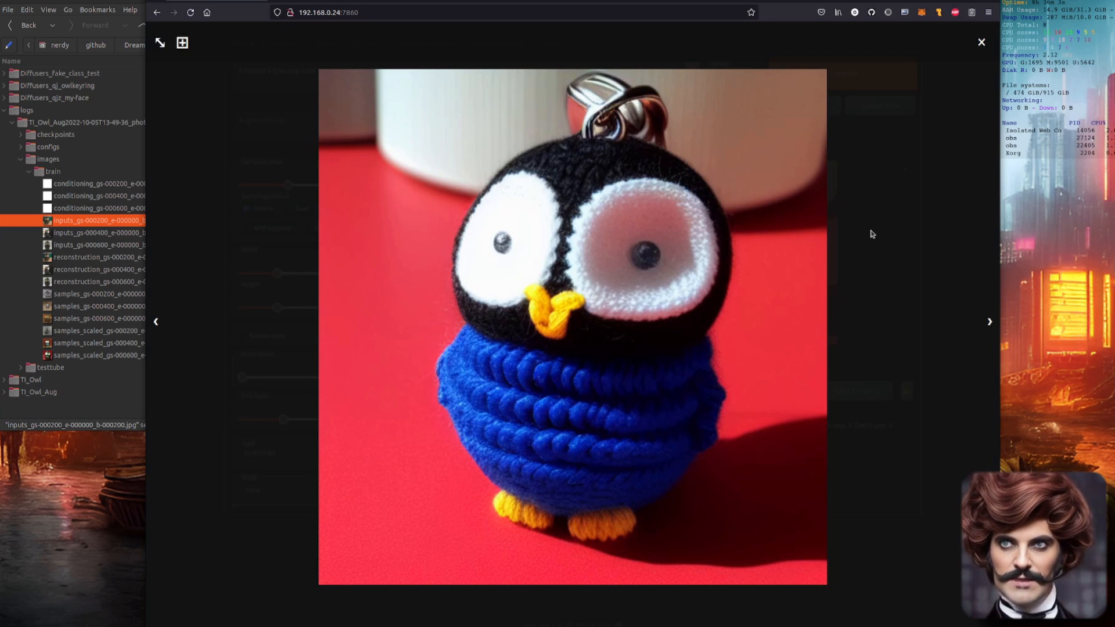
left_click(989, 322)
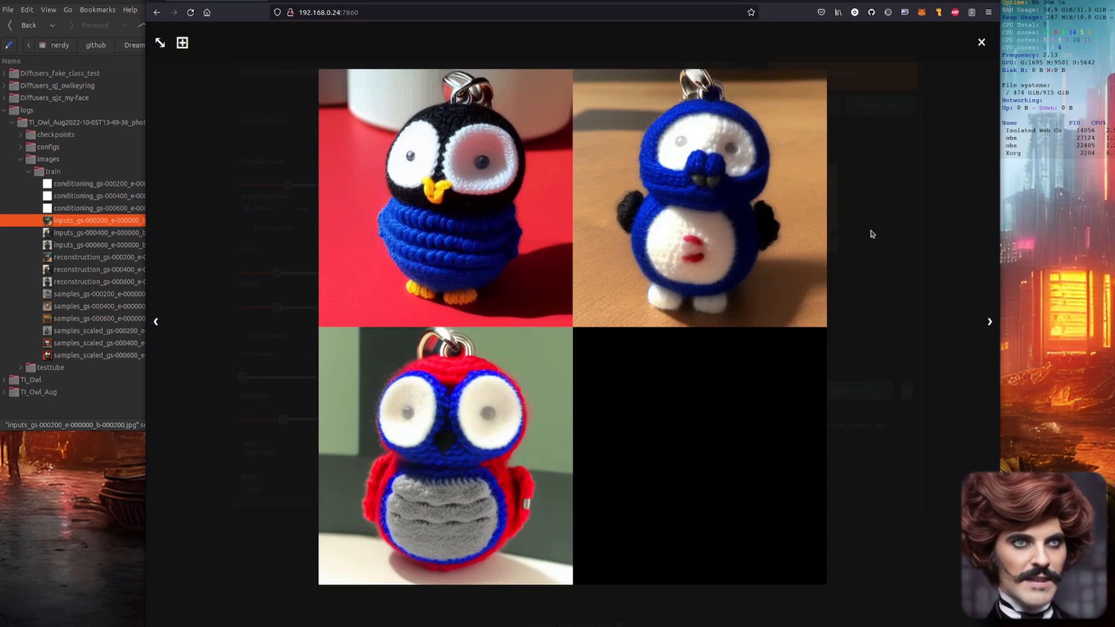
left_click(981, 42)
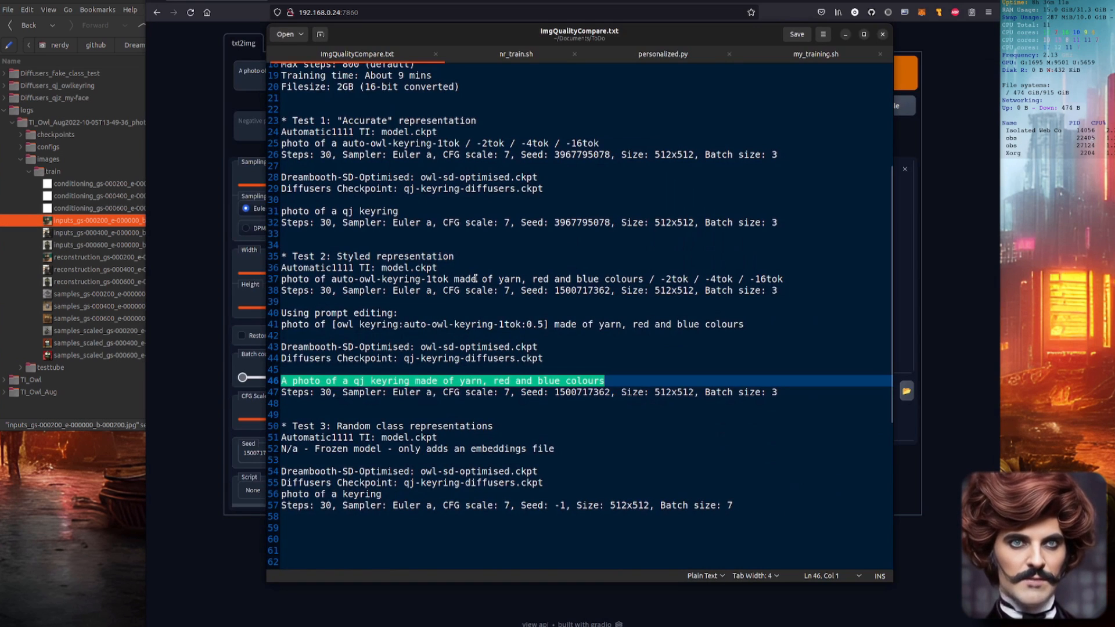
scroll("down", 3)
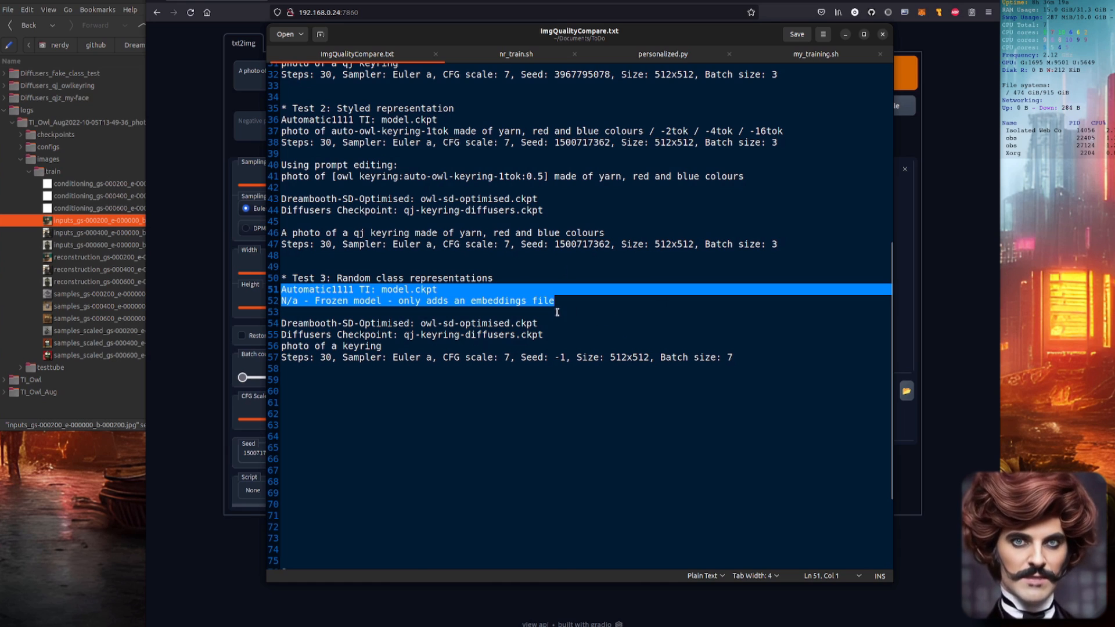
mouse_move(678, 324)
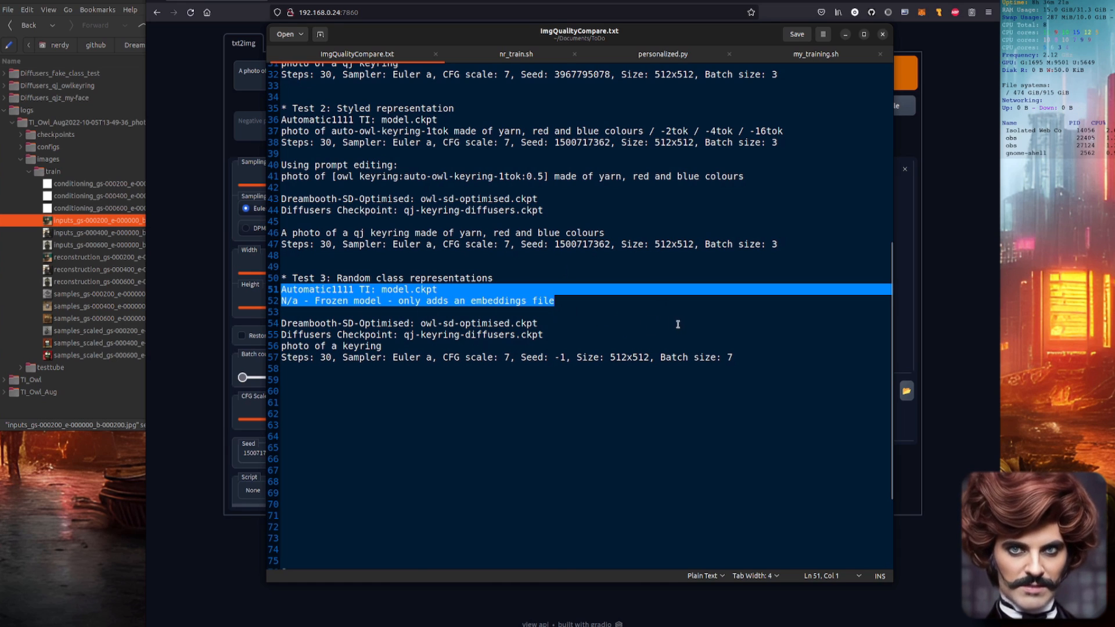
mouse_move(621, 333)
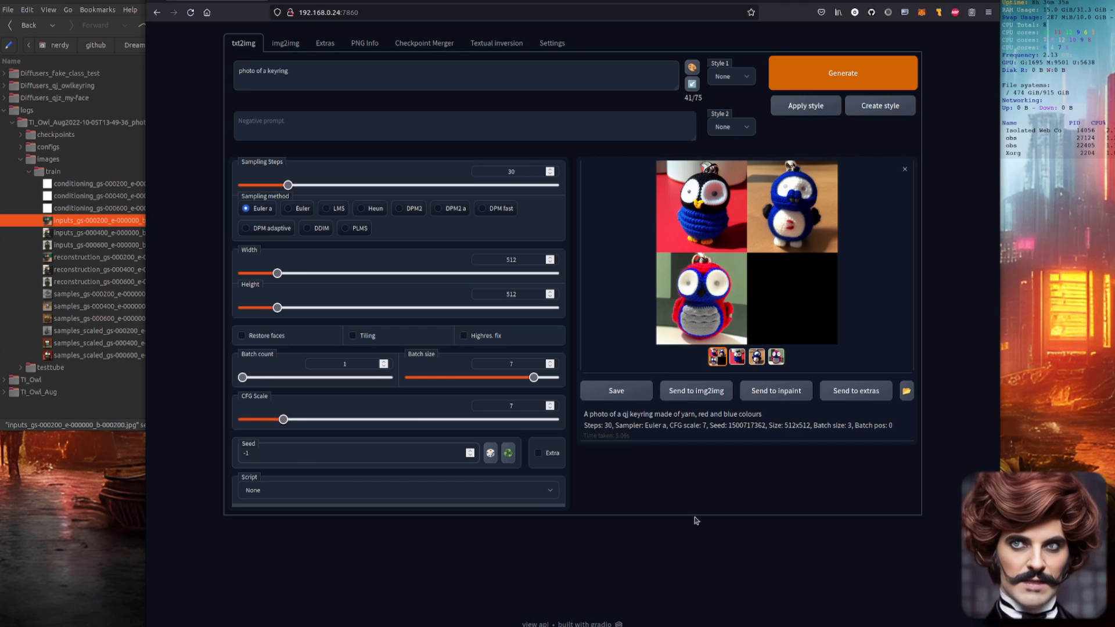
mouse_move(804, 87)
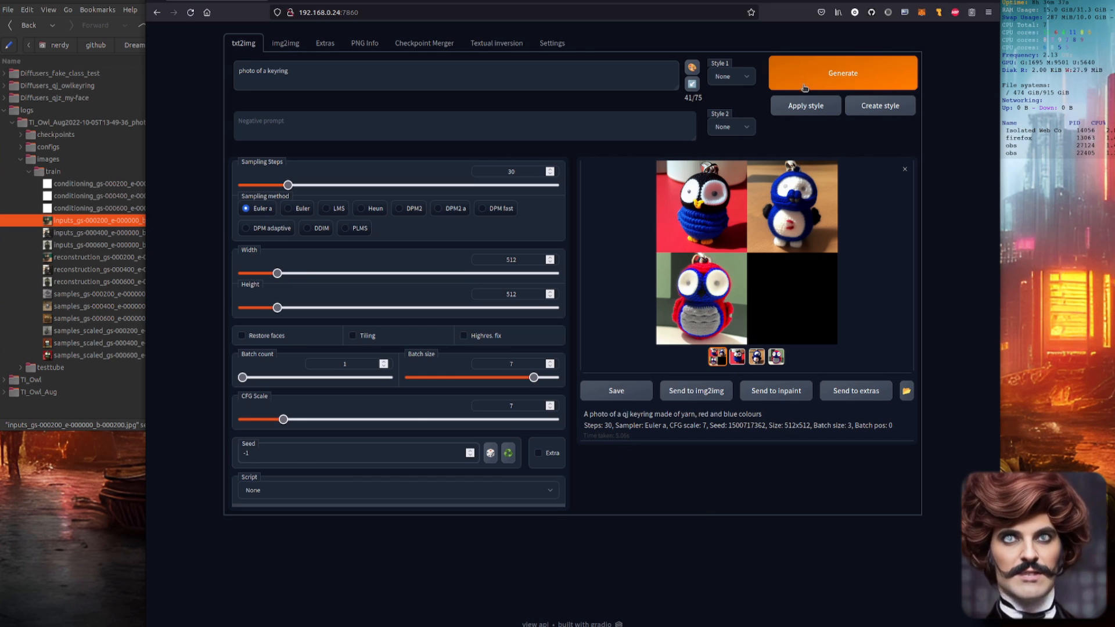
Step: Generate seven random images from 'photo of a keyring' with batch size 7 and seed -1
left_click(843, 73)
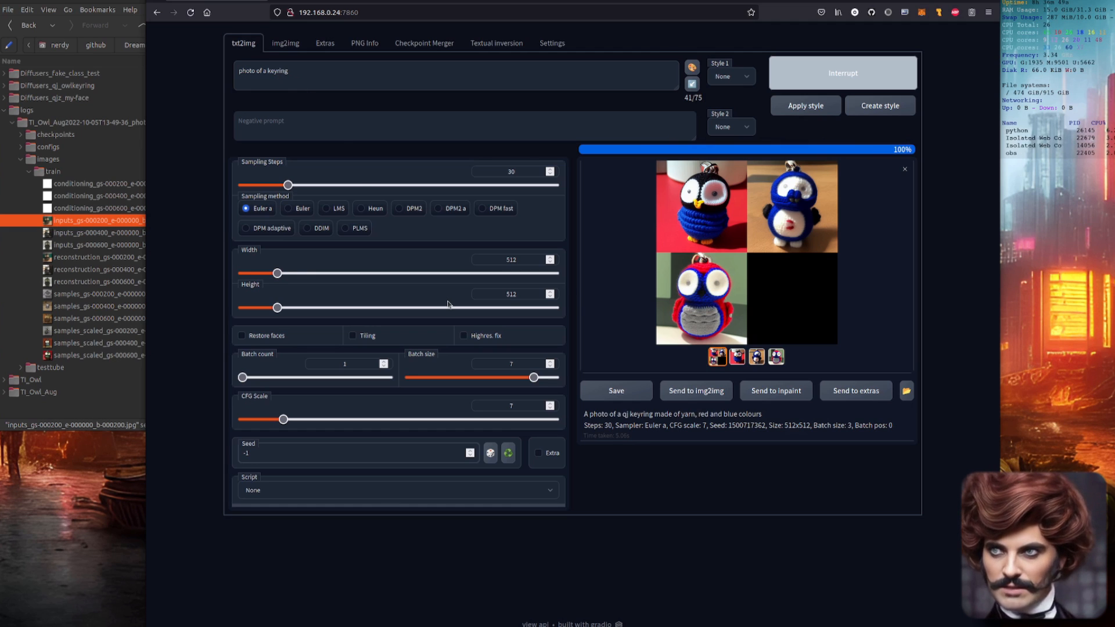
left_click(842, 72)
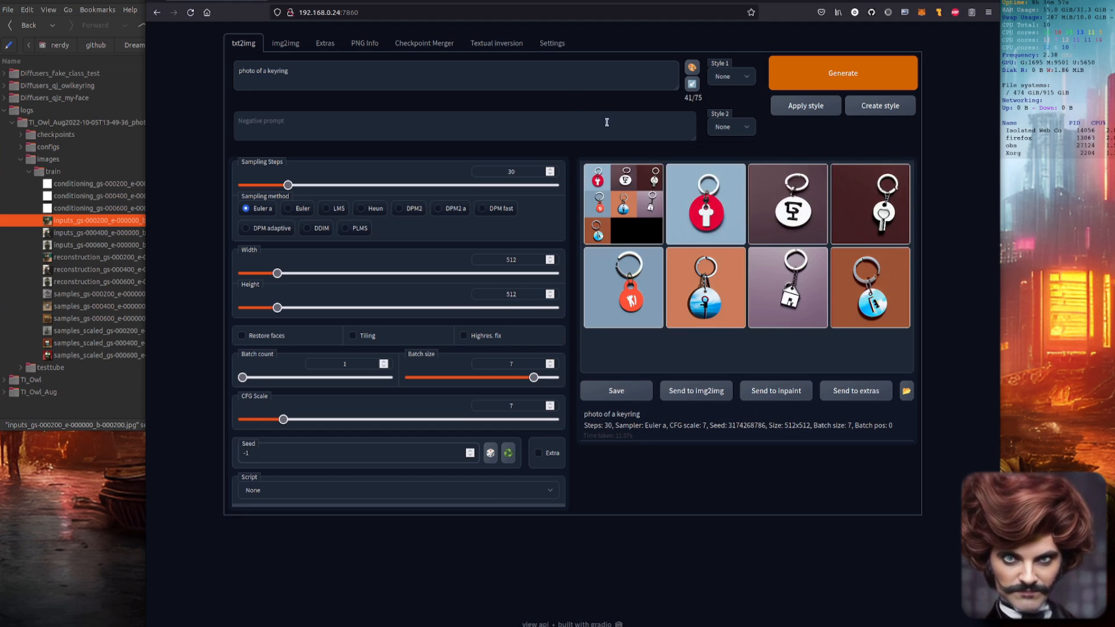
Step: Switch the Stable Diffusion checkpoint to a different model in Settings and apply it
left_click(551, 43)
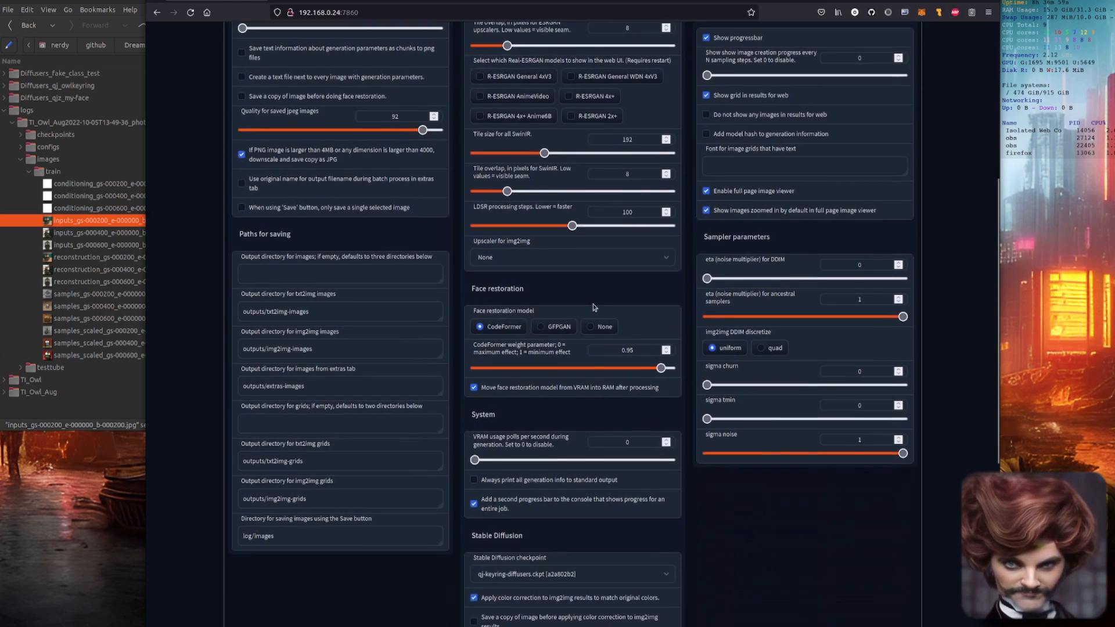
left_click(572, 359)
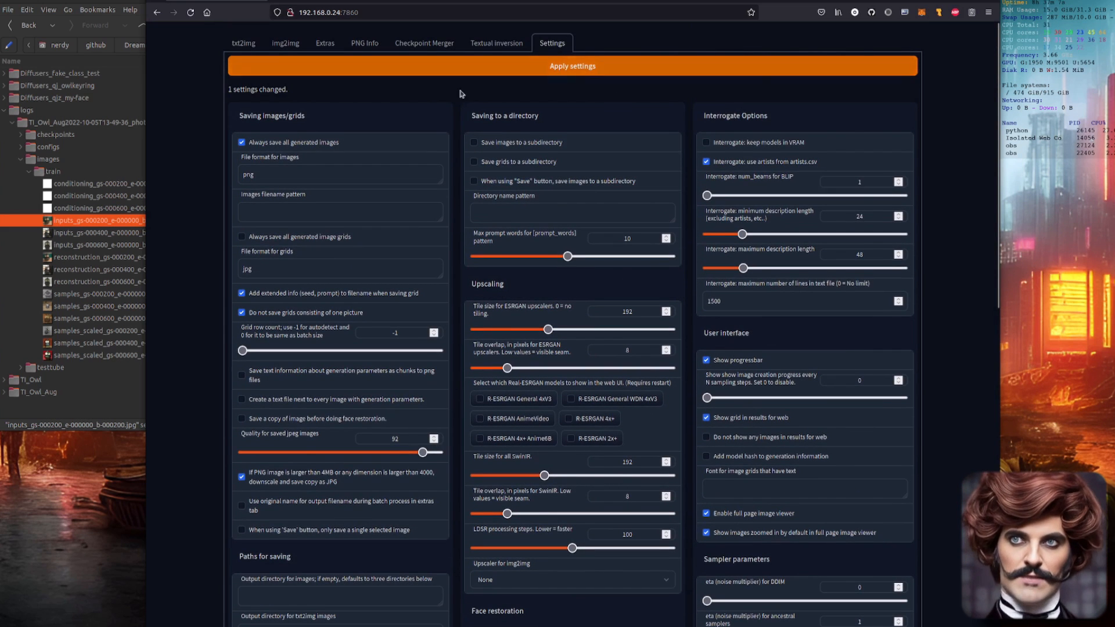
left_click(243, 43)
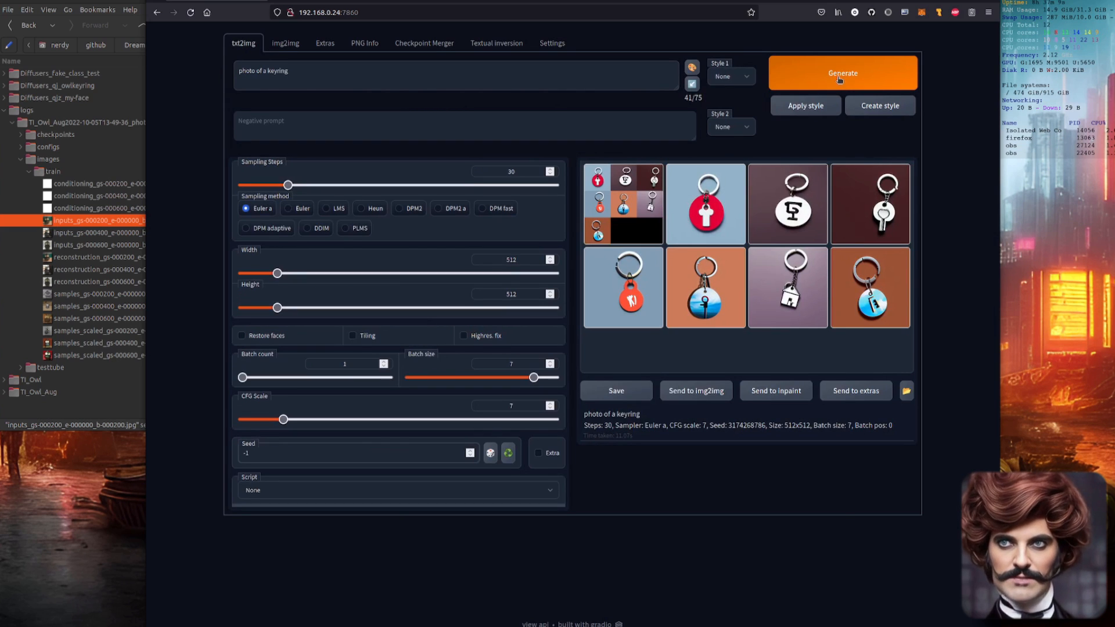
Step: Generate a new batch of seven keyring images and select the yellow tag keyring
left_click(842, 73)
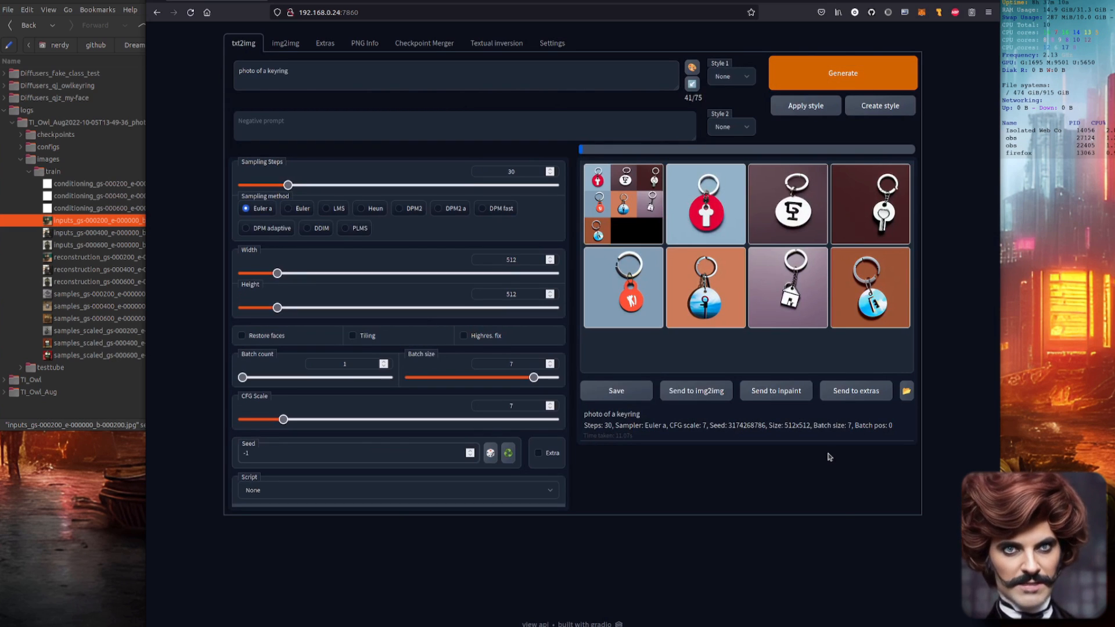
left_click(842, 72)
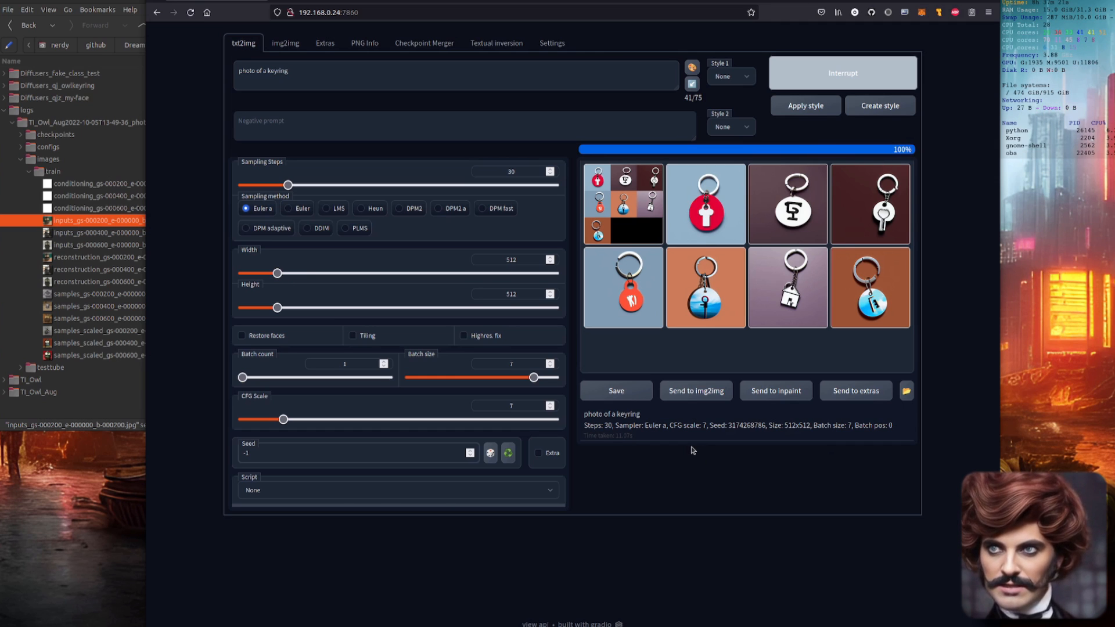
left_click(843, 72)
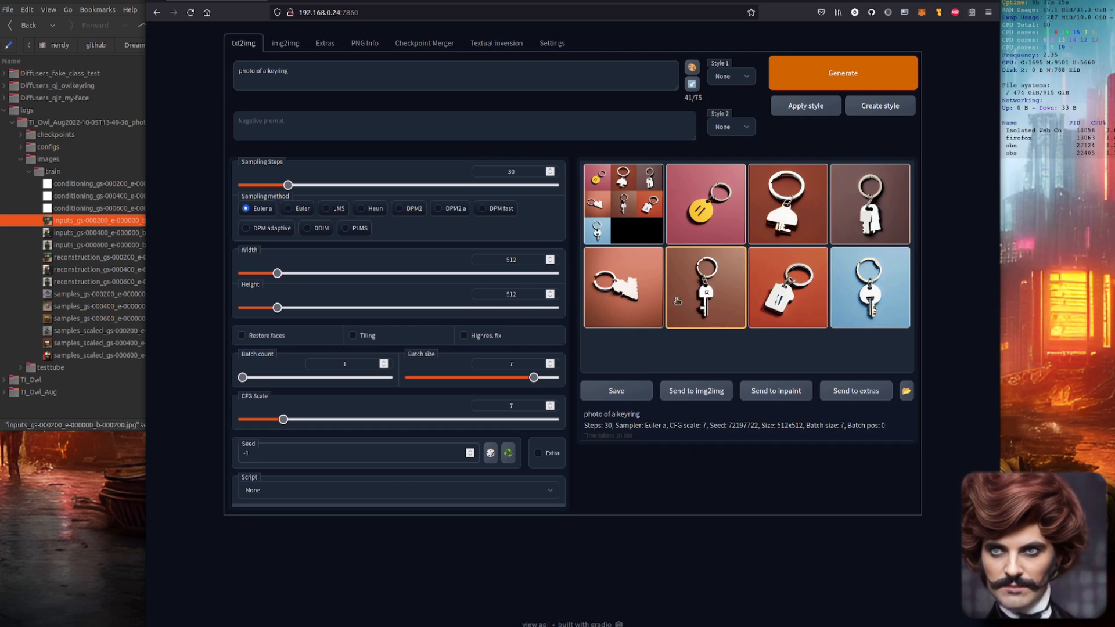
left_click(705, 203)
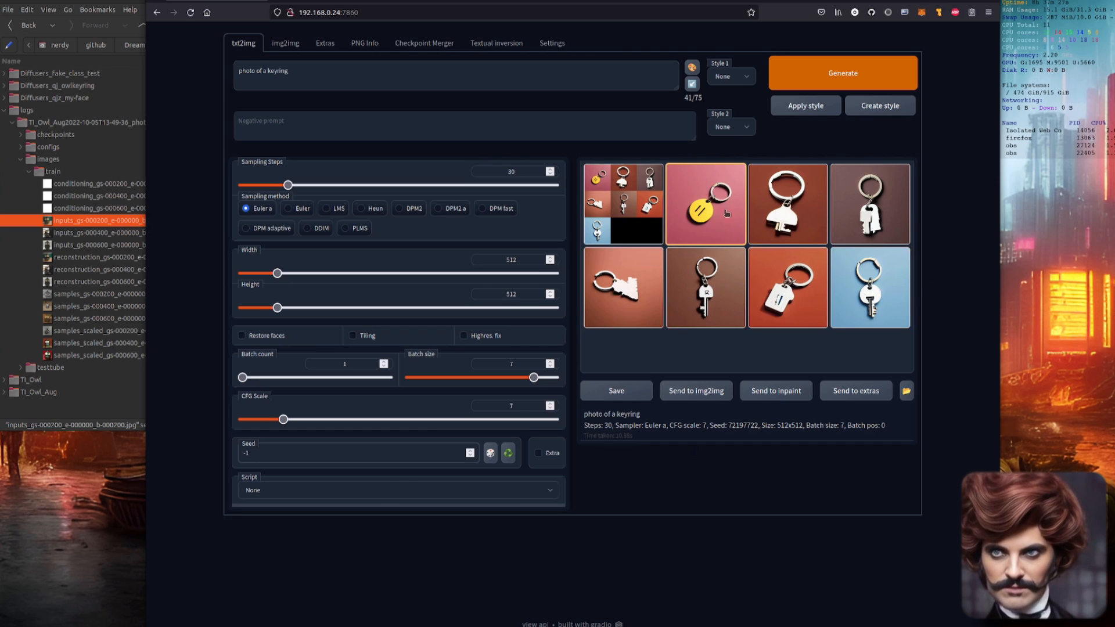